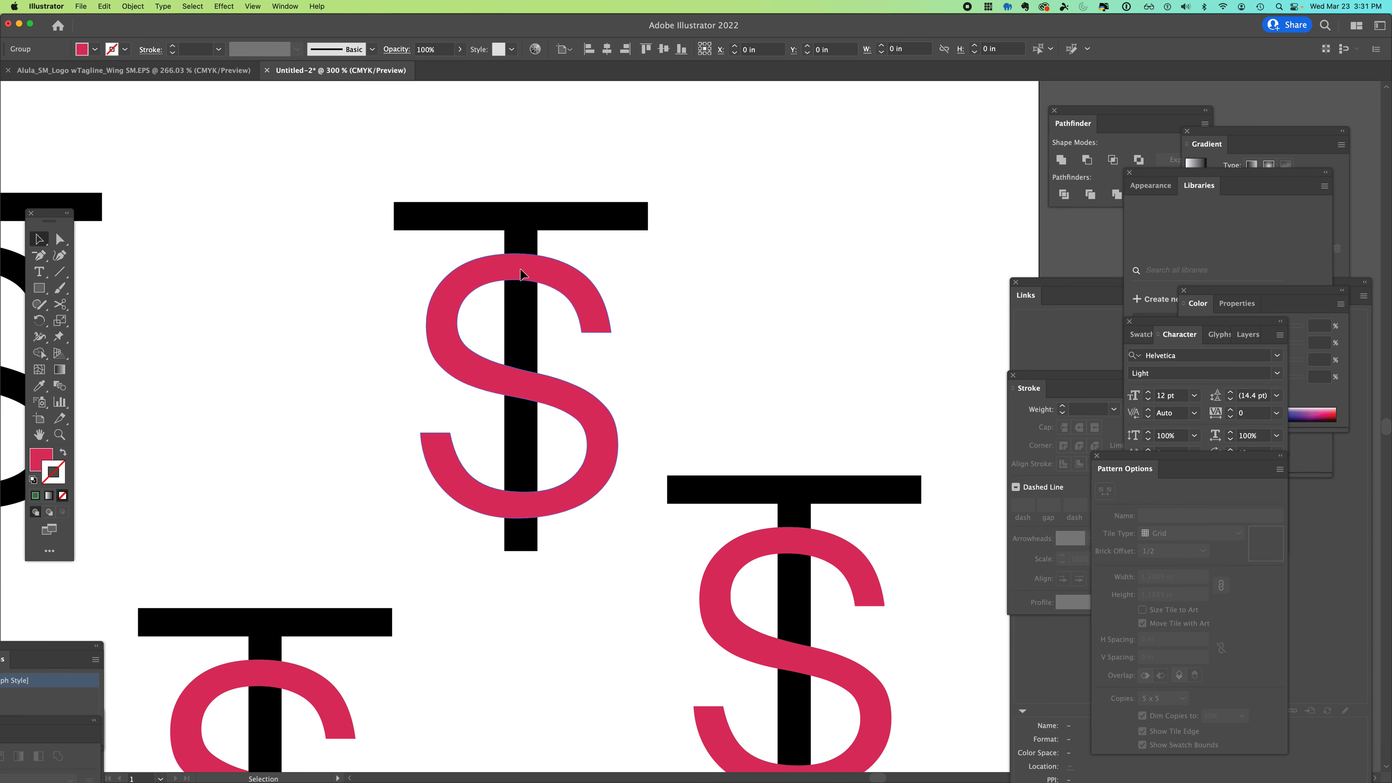
- Select the logotype, fill the S green and set its stroke to white (ffffff)
click(521, 274)
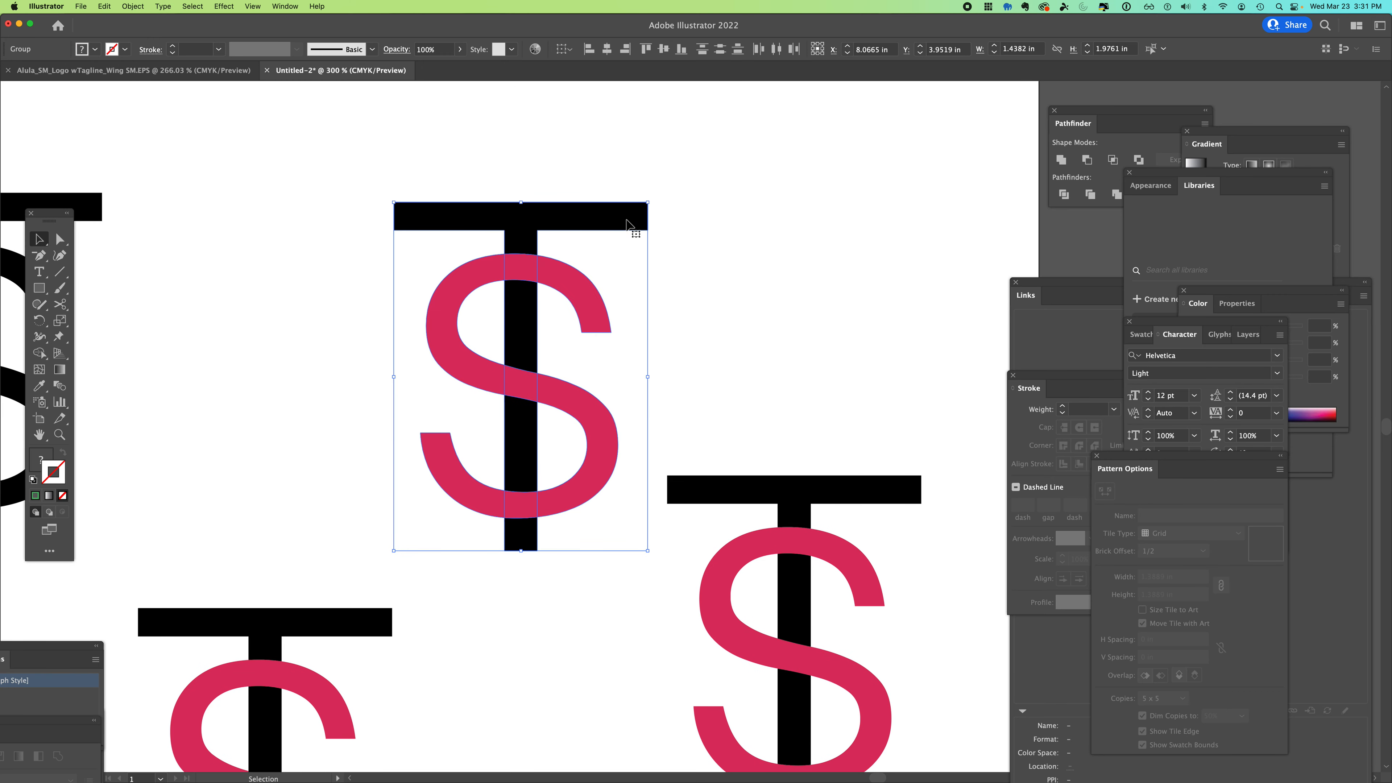
mouse_move(504, 258)
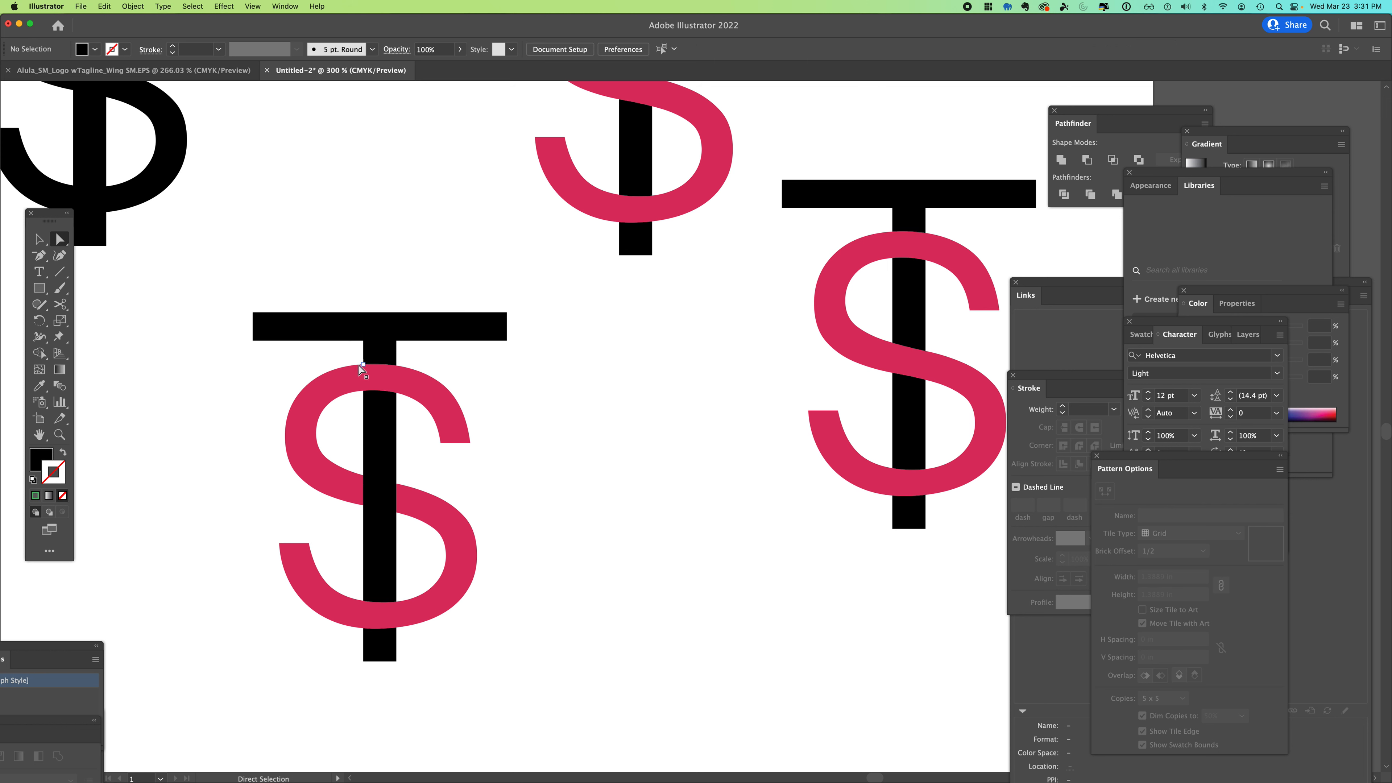
mouse_move(386, 502)
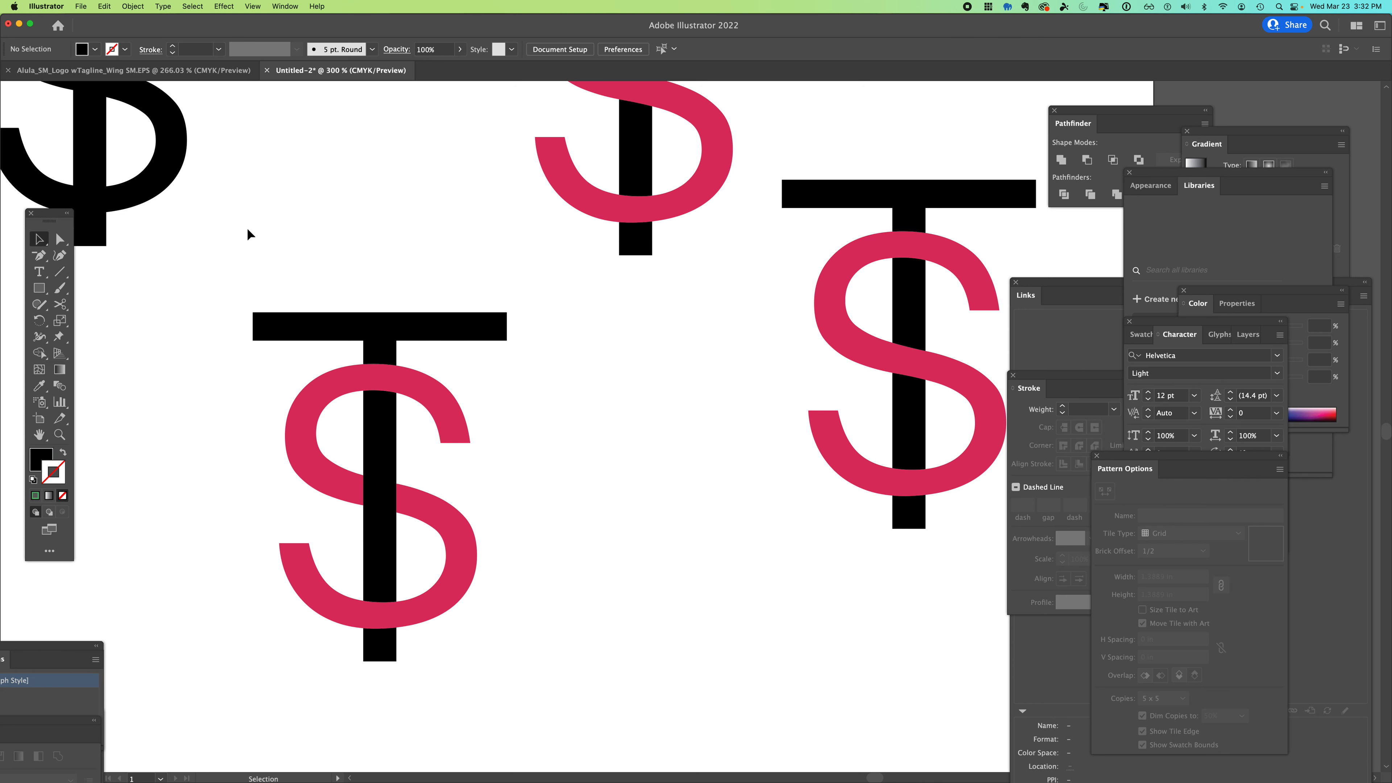
mouse_move(387, 229)
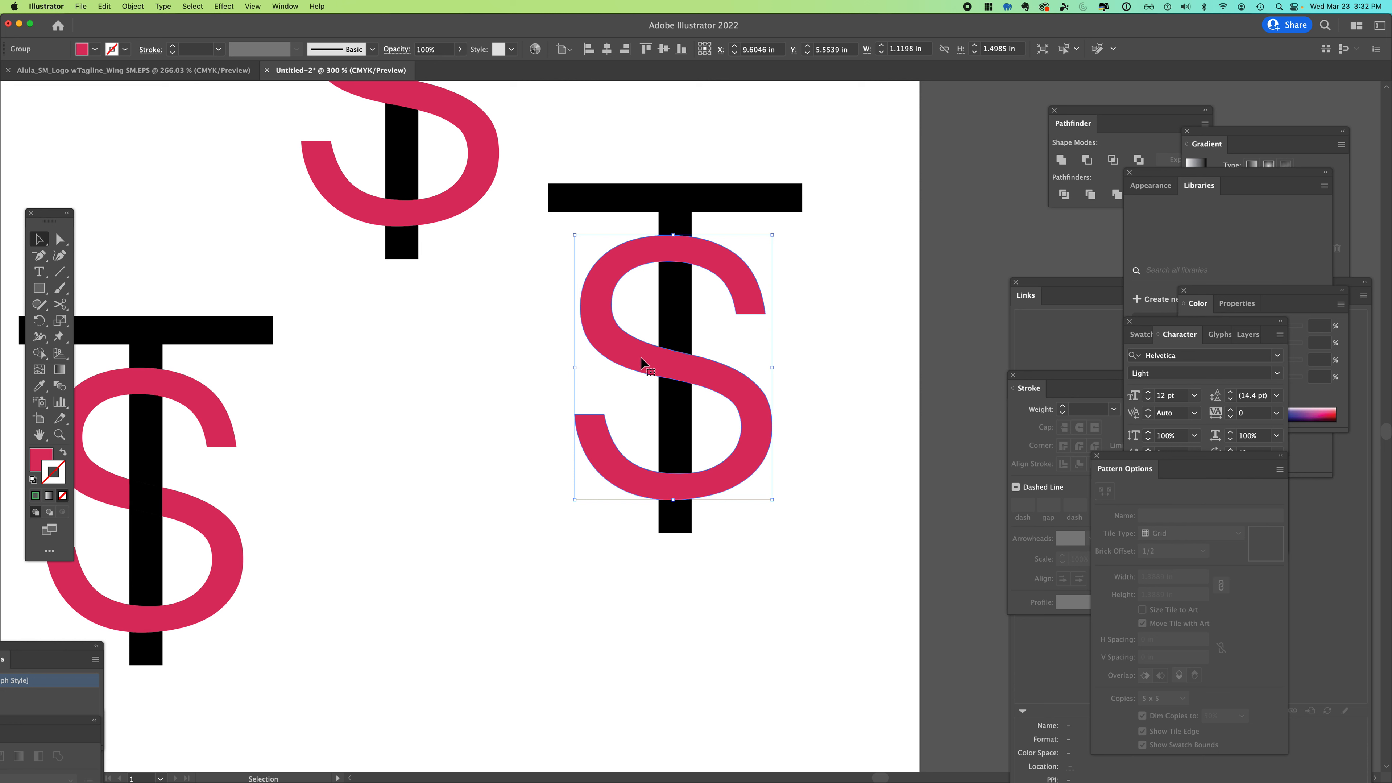
mouse_move(615, 426)
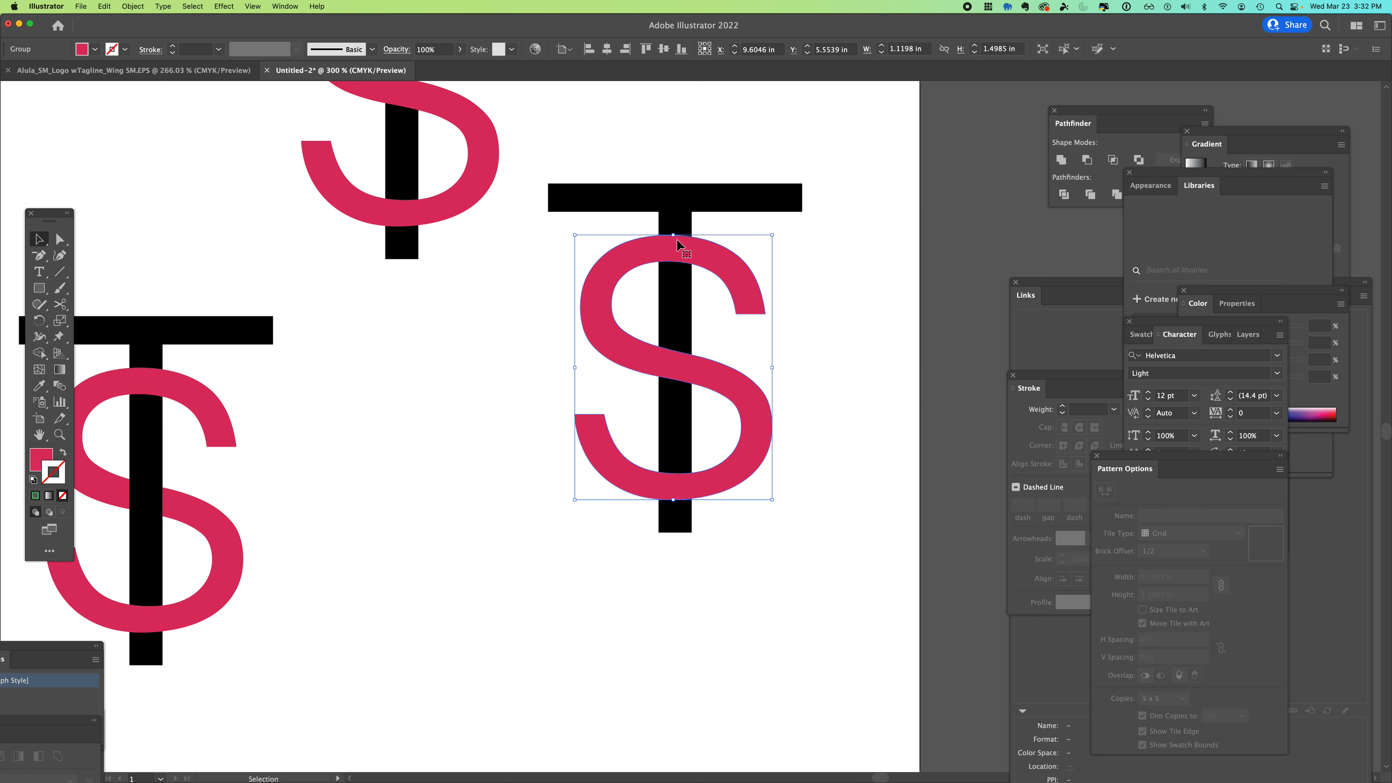
mouse_move(684, 256)
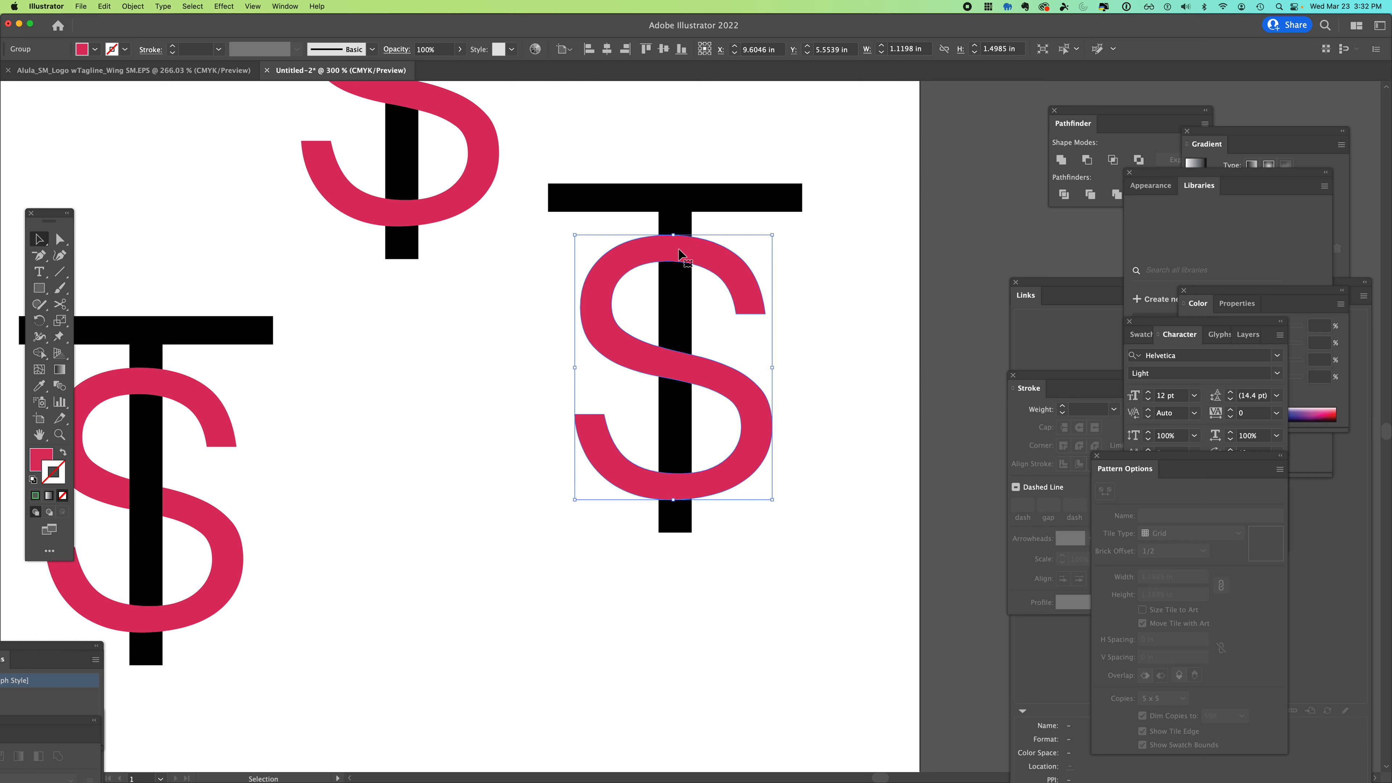
mouse_move(624, 363)
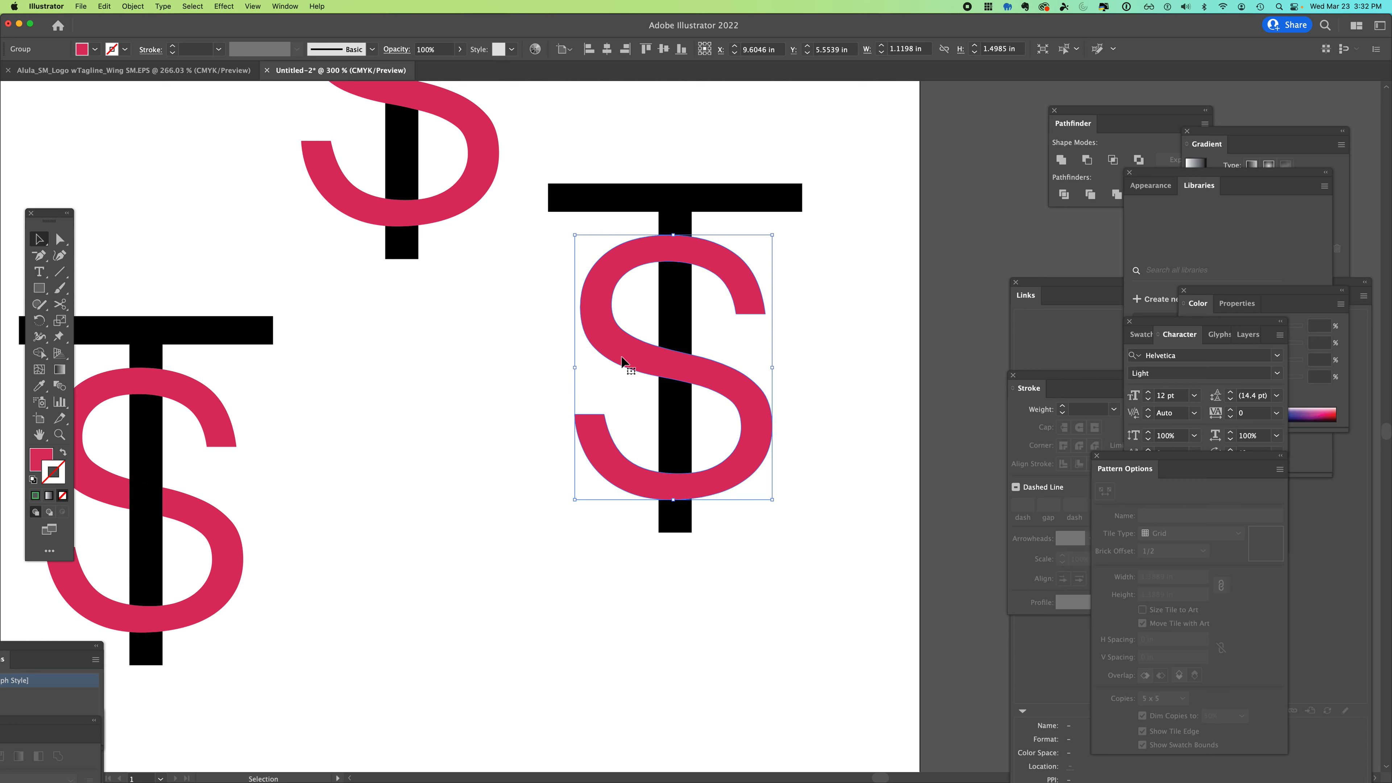
click(103, 6)
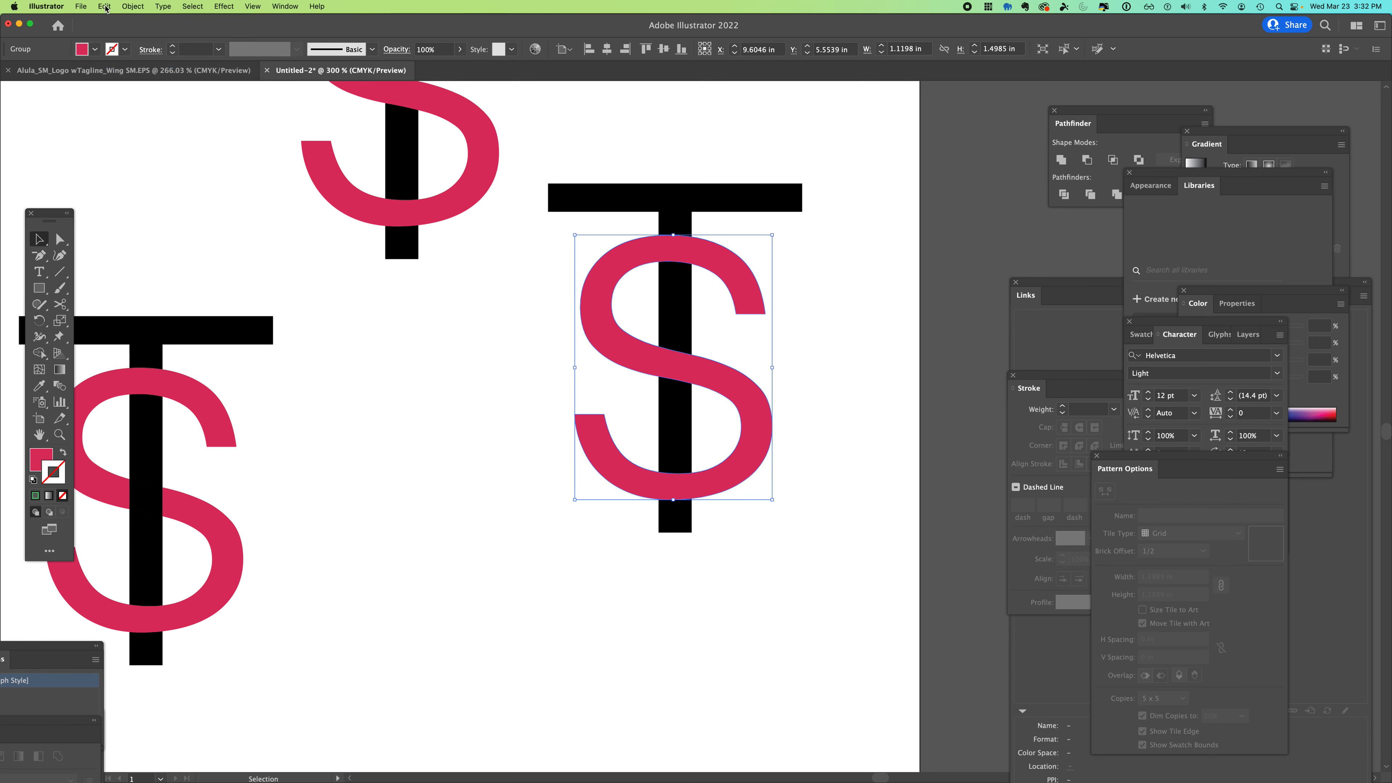
mouse_move(716, 230)
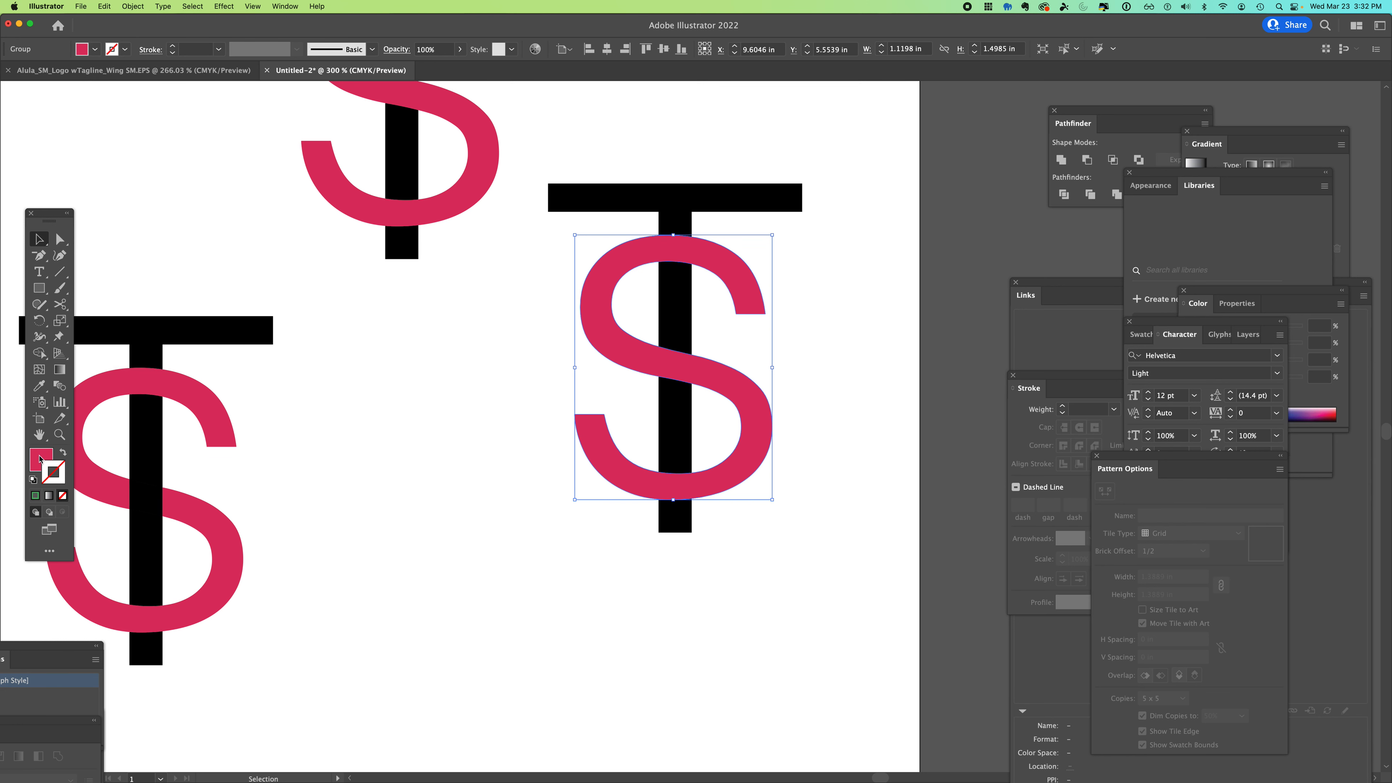
double_click(40, 458)
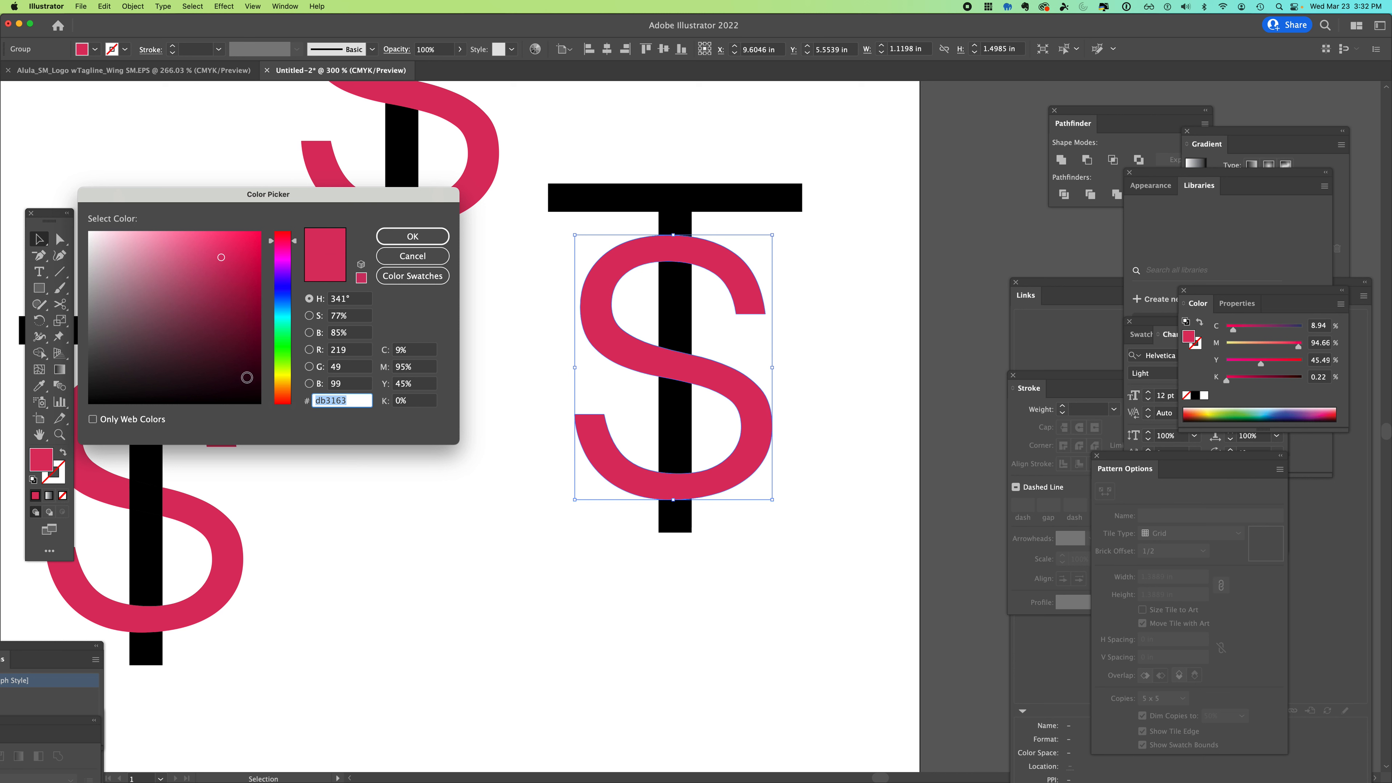
click(412, 236)
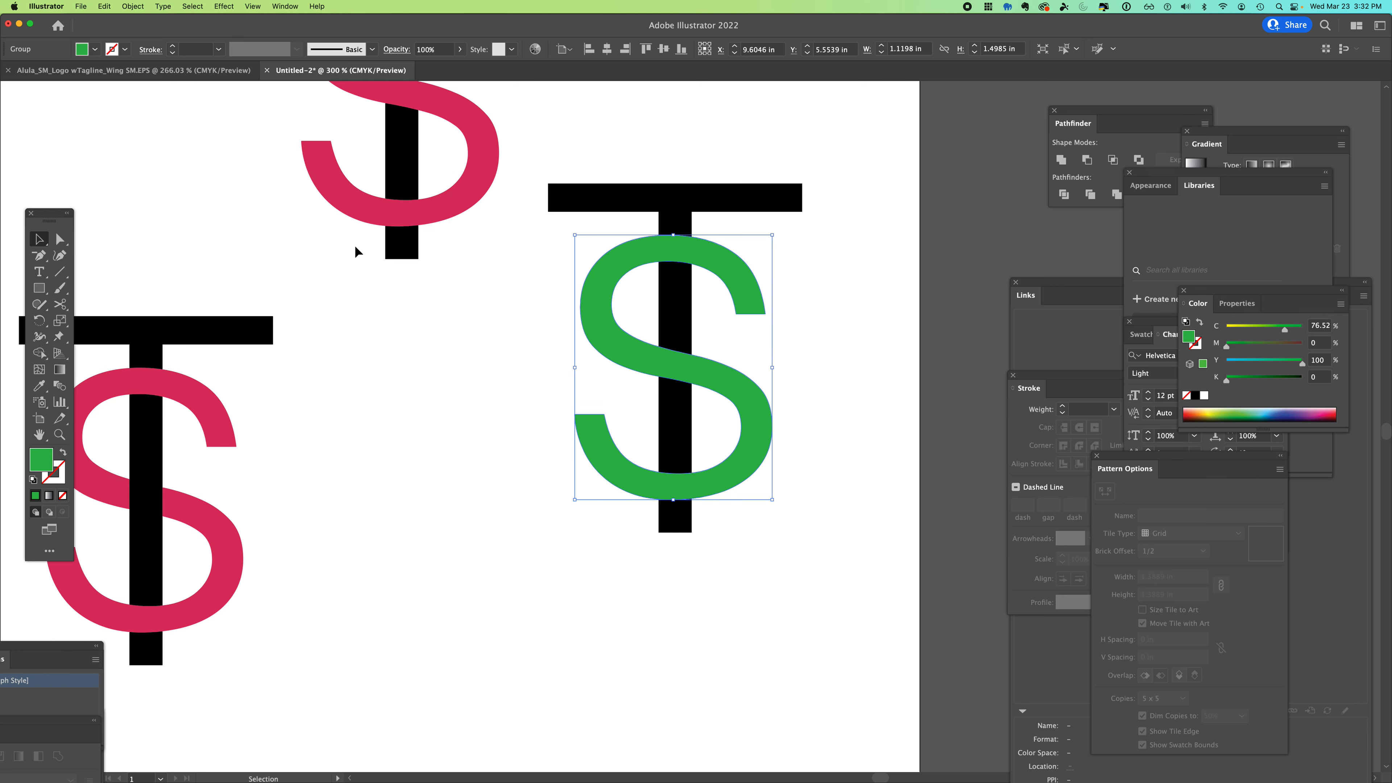
double_click(41, 458)
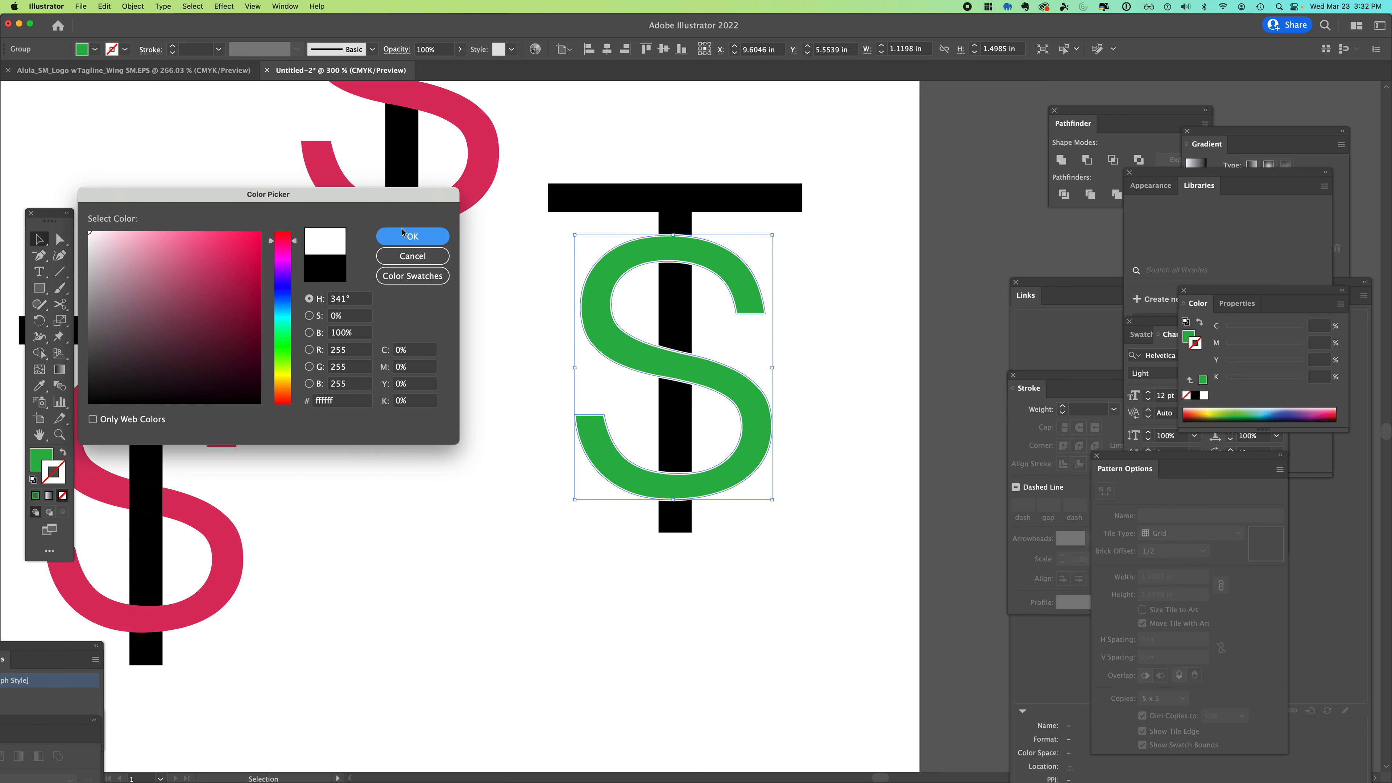
click(412, 235)
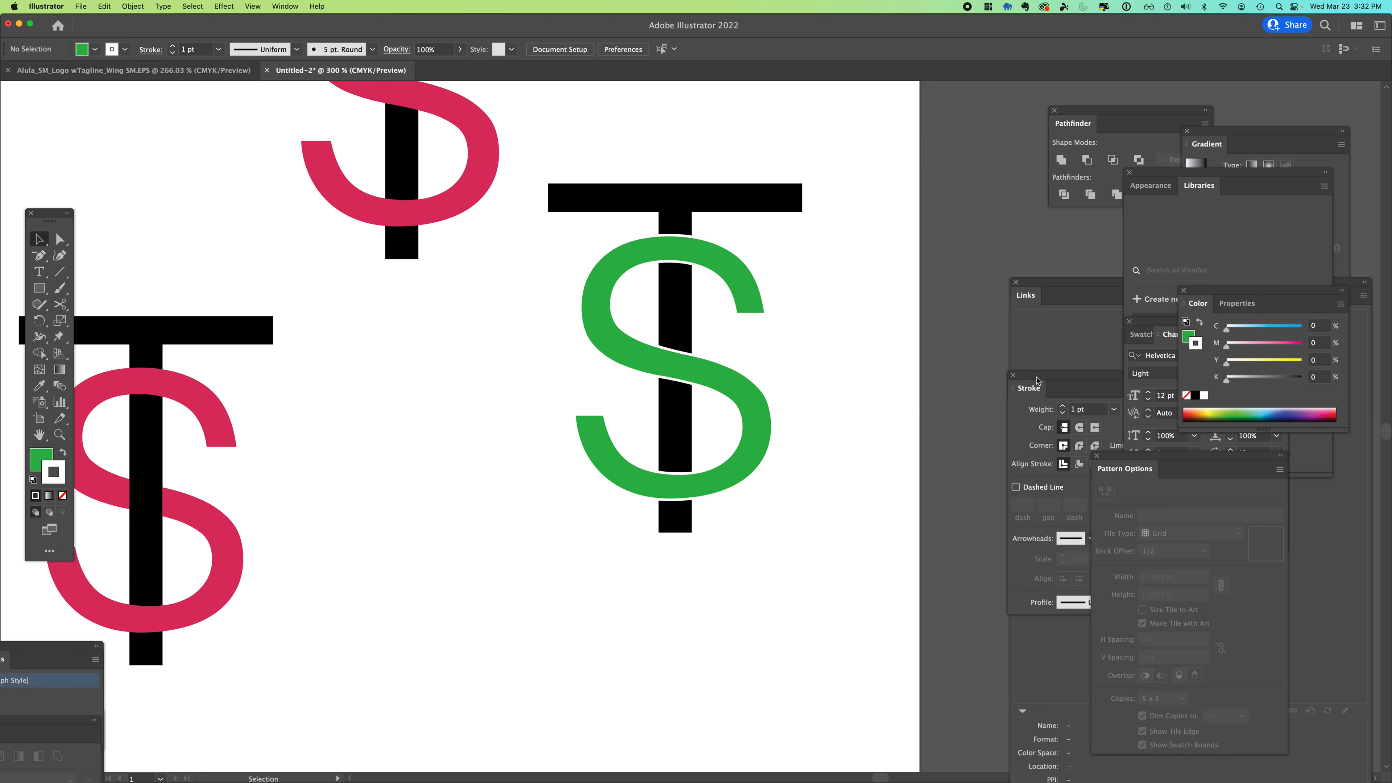
- Align the S's 1 pt white stroke to the outside of its edge
click(711, 260)
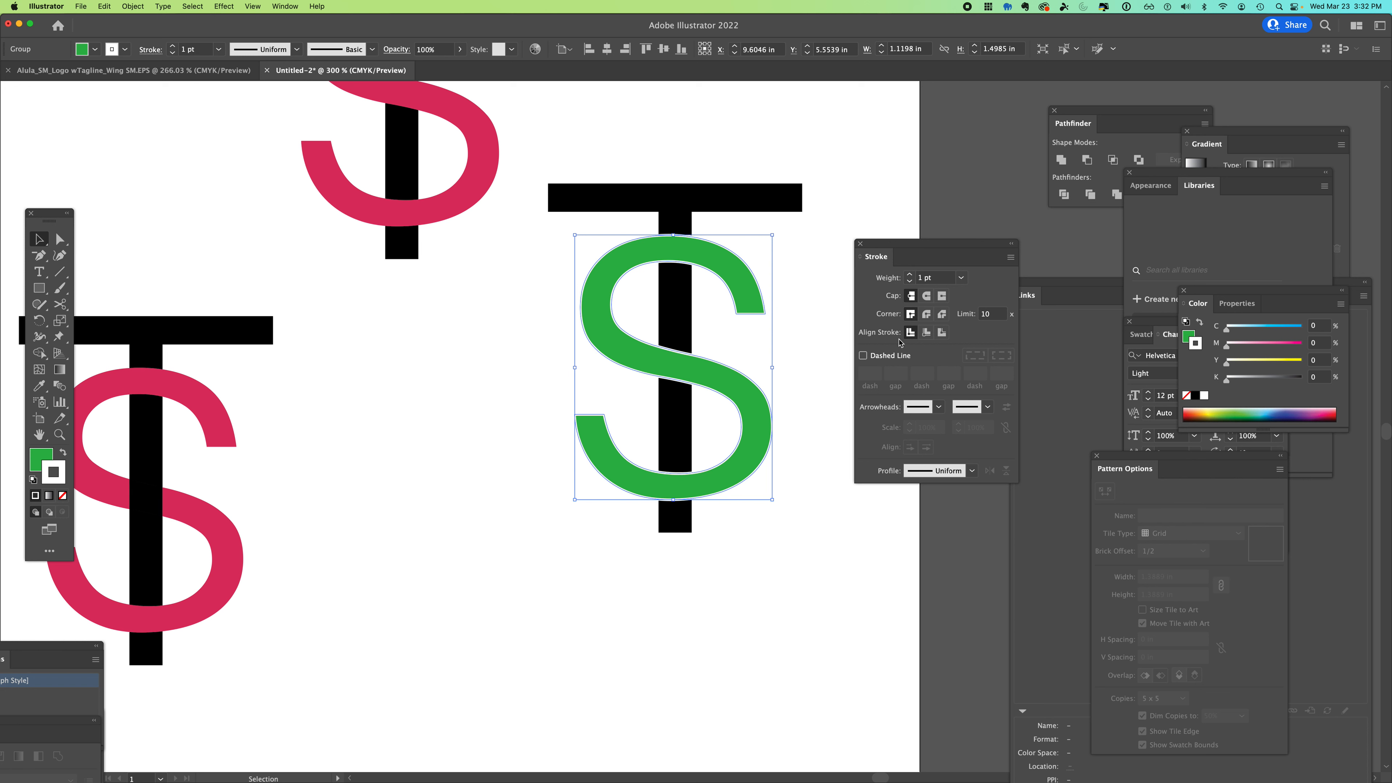
mouse_move(910, 332)
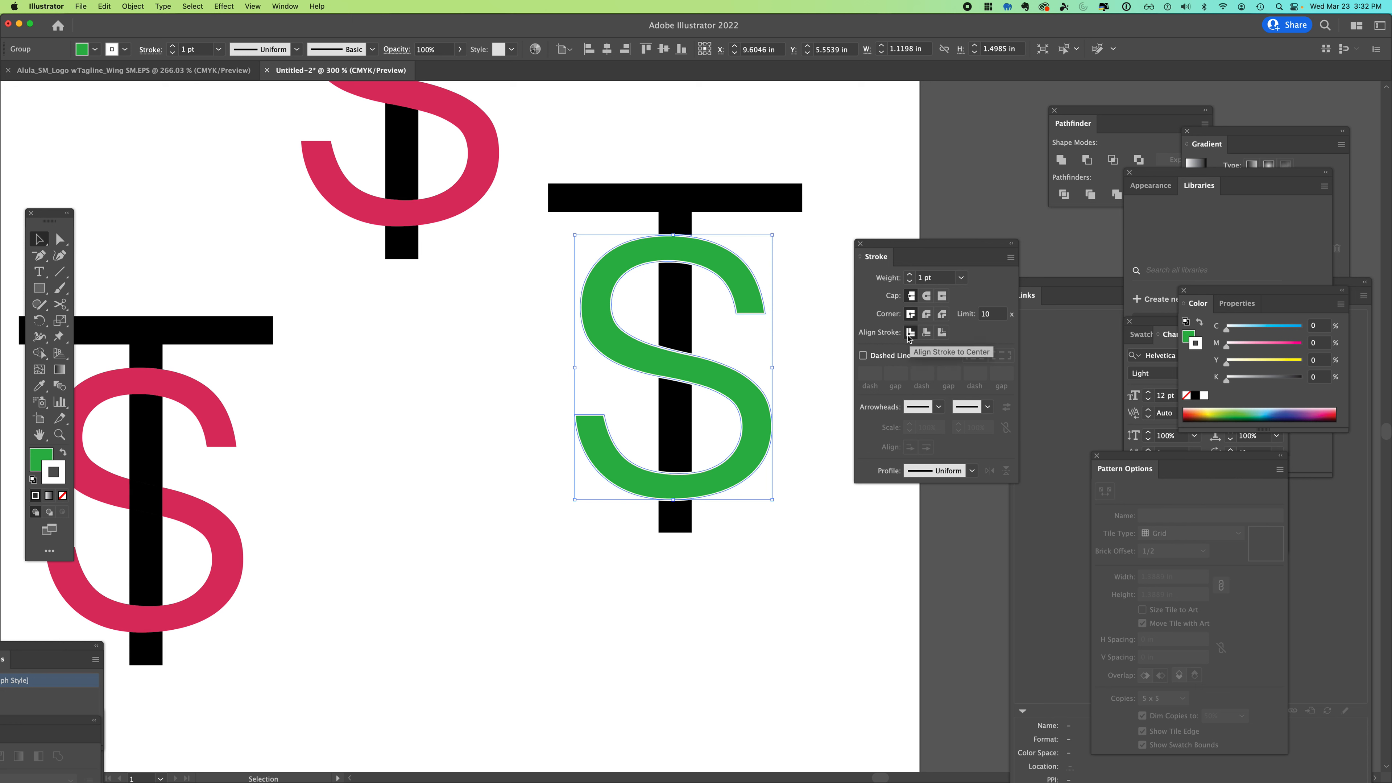
mouse_move(942, 332)
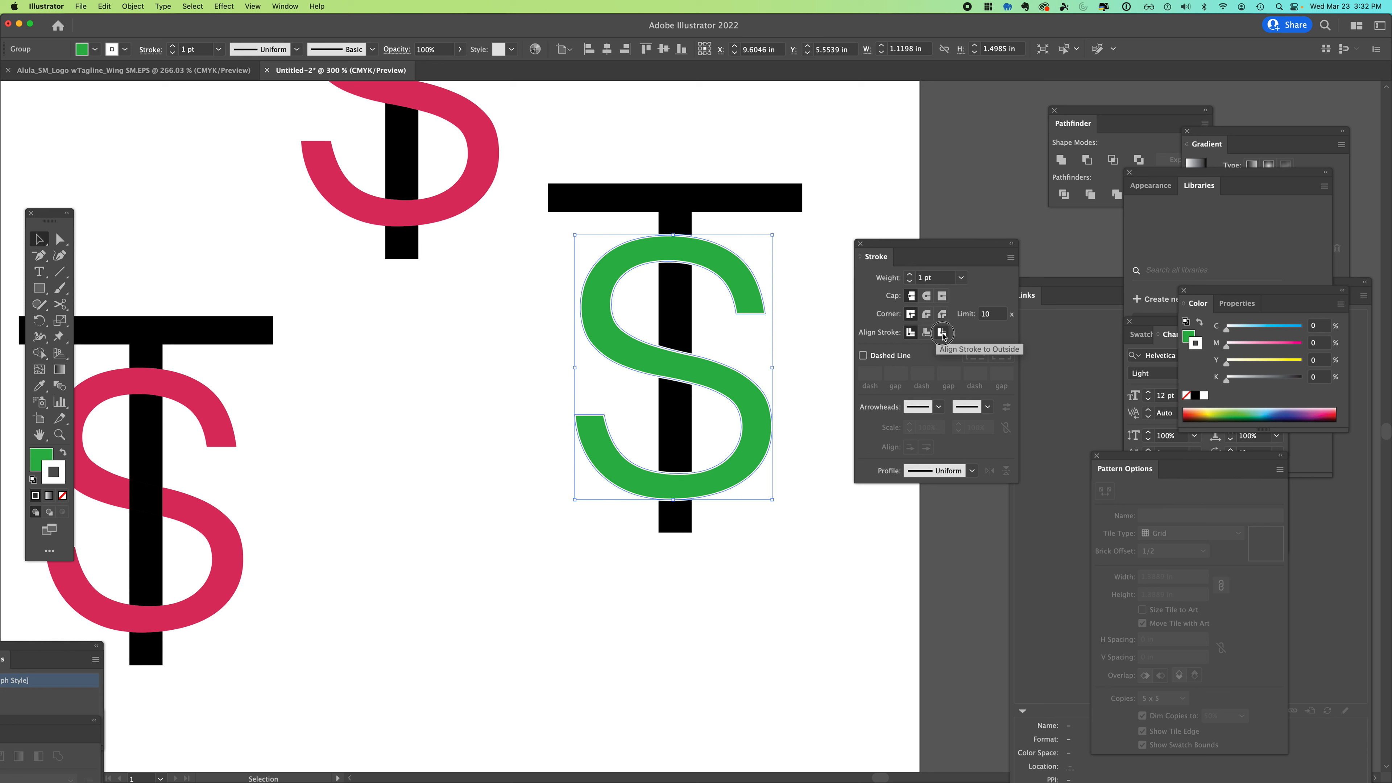
click(941, 333)
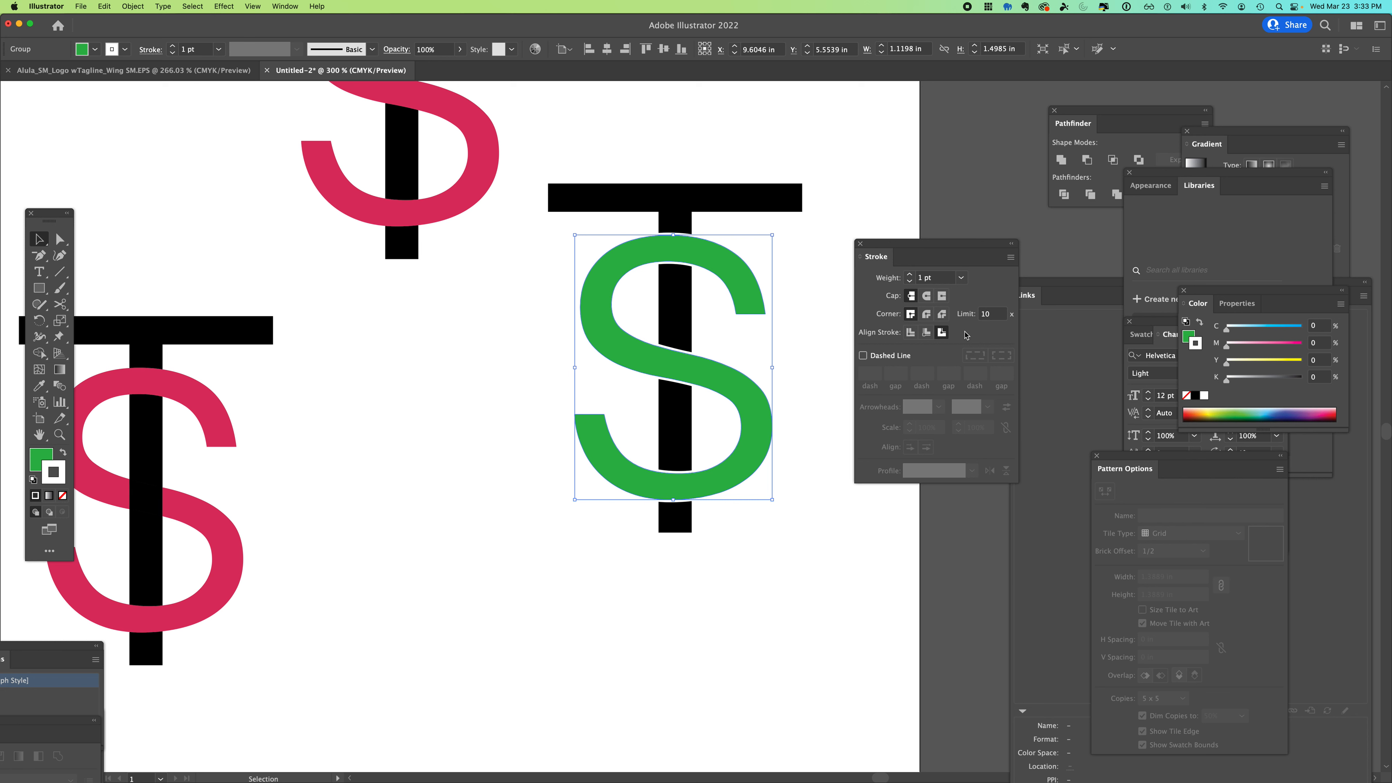
mouse_move(676, 253)
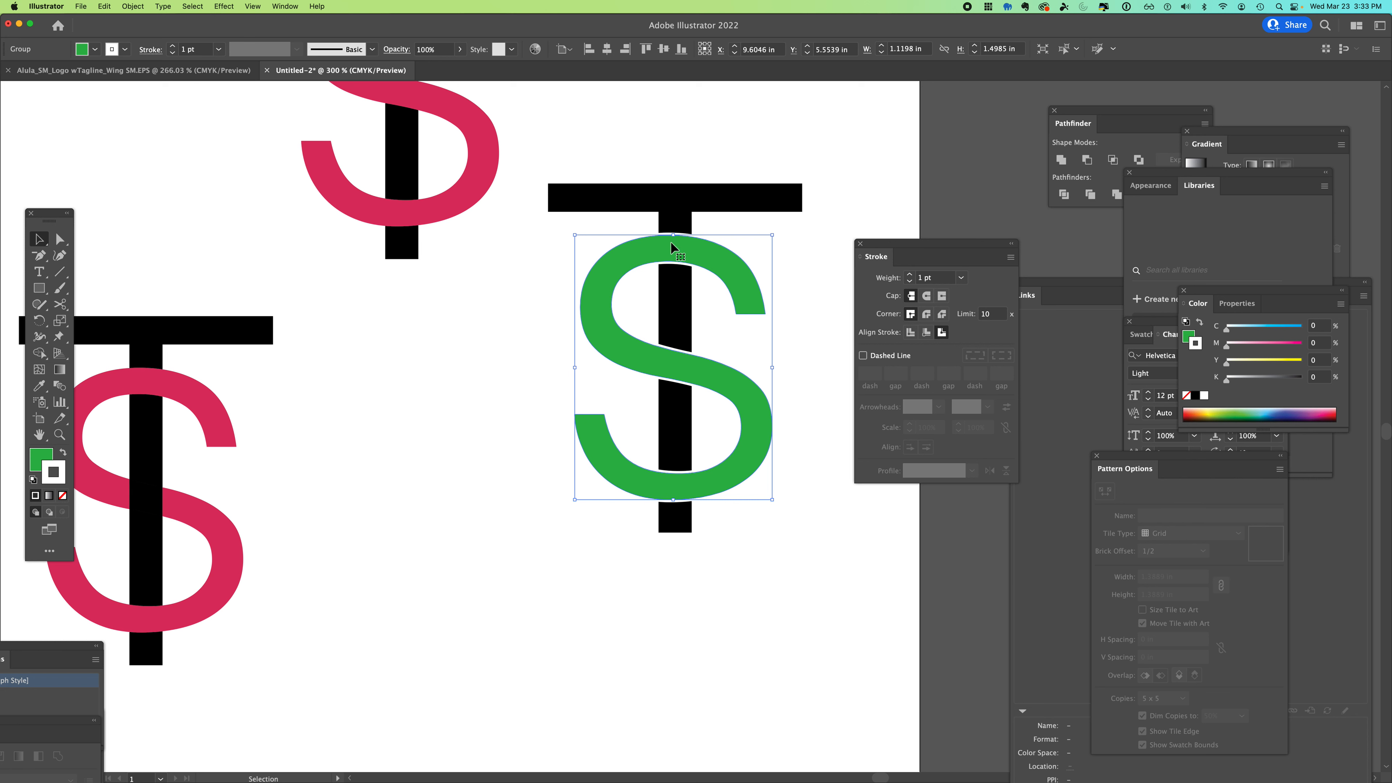
mouse_move(39, 459)
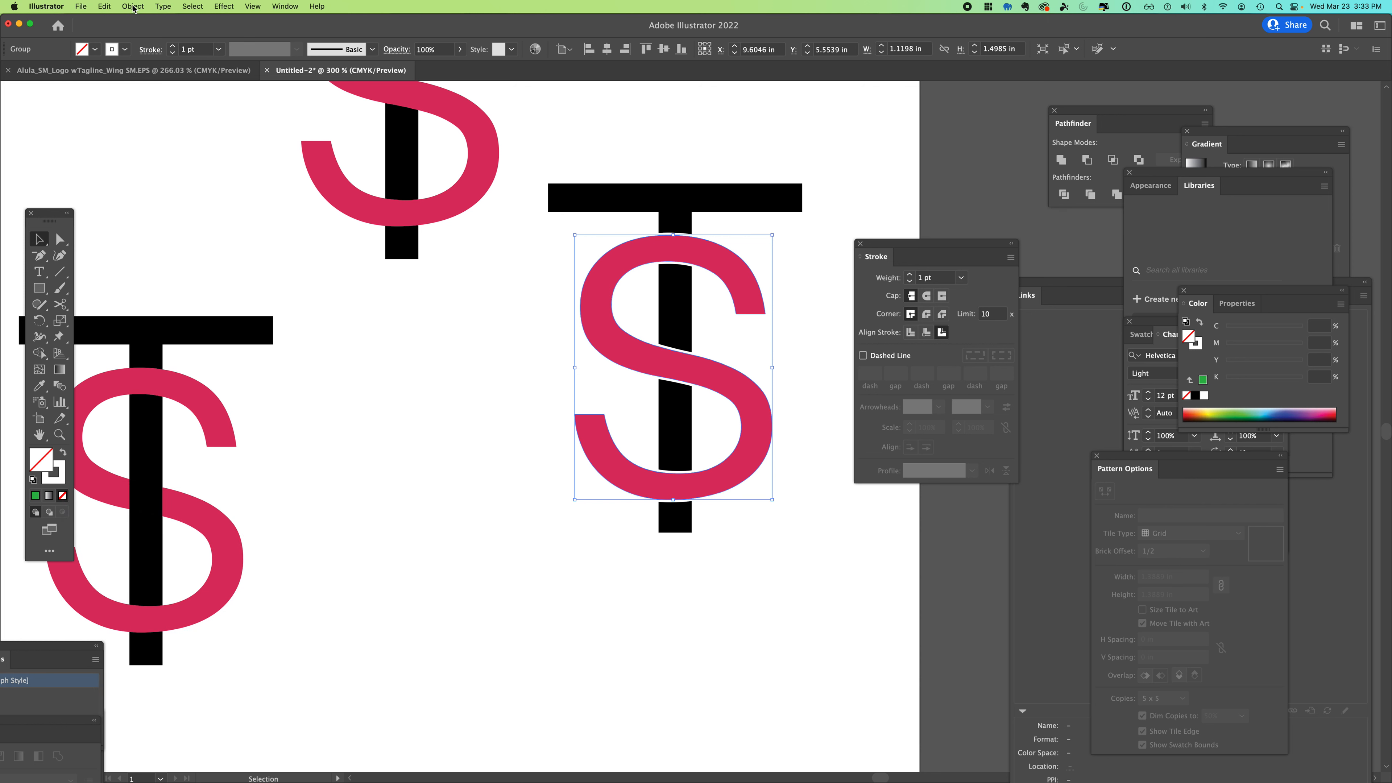
mouse_move(132, 7)
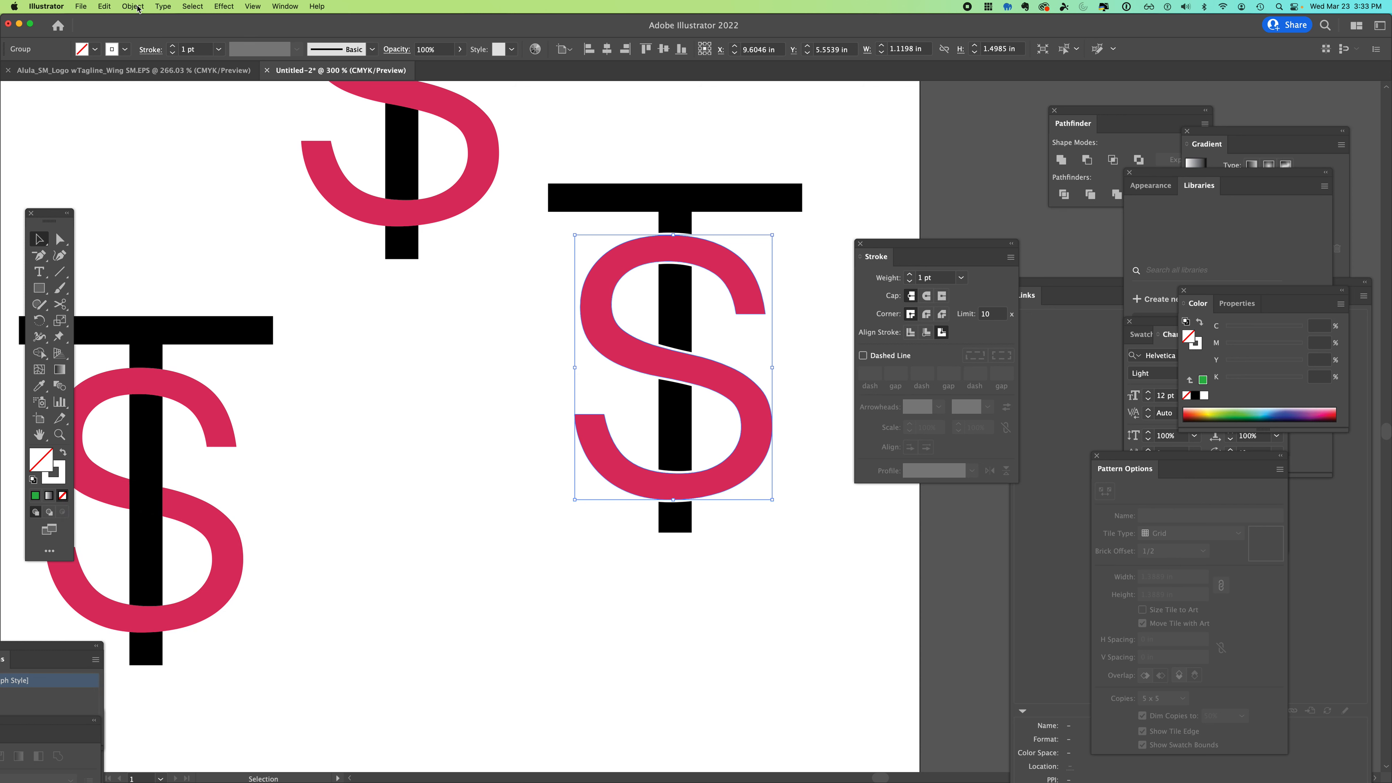
- Expand the S via Object > Expand and give the red letter a thin blue outline
click(132, 7)
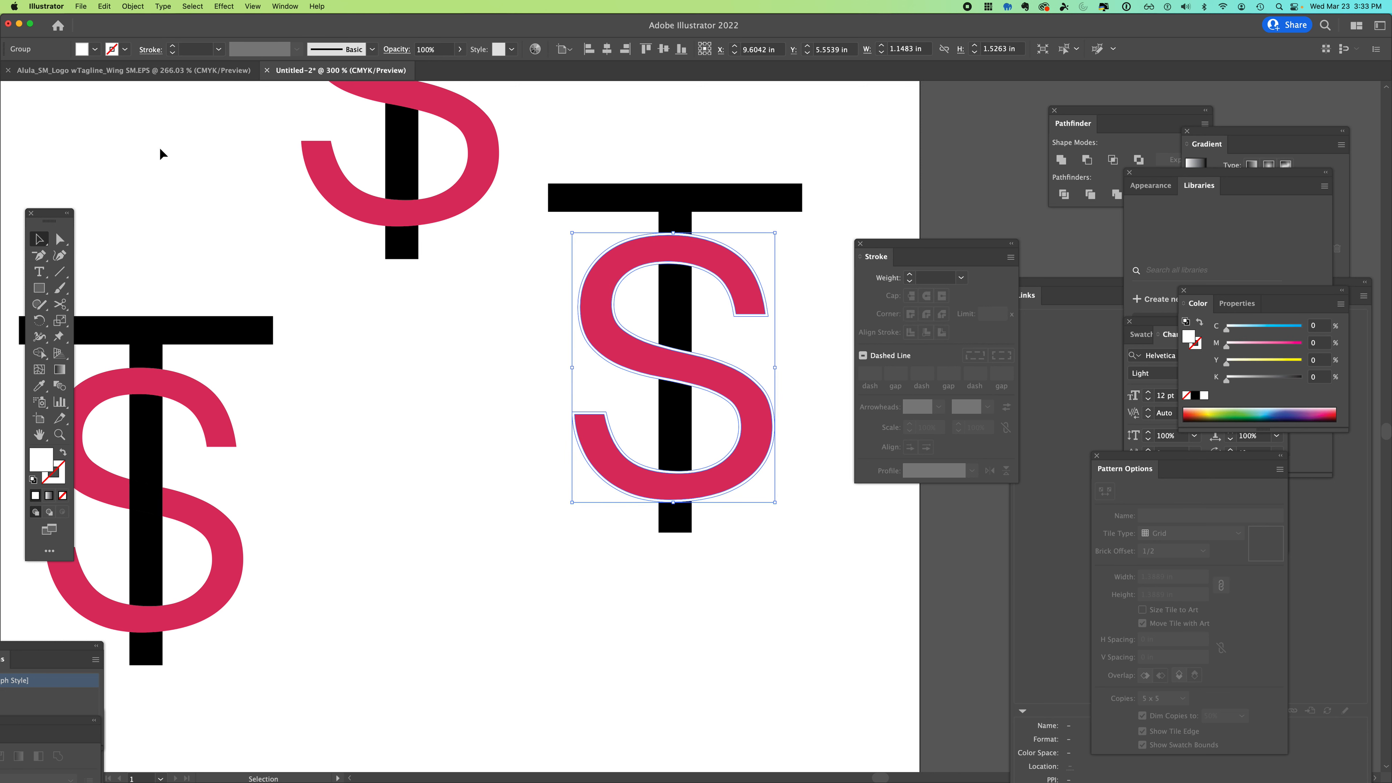
mouse_move(325, 167)
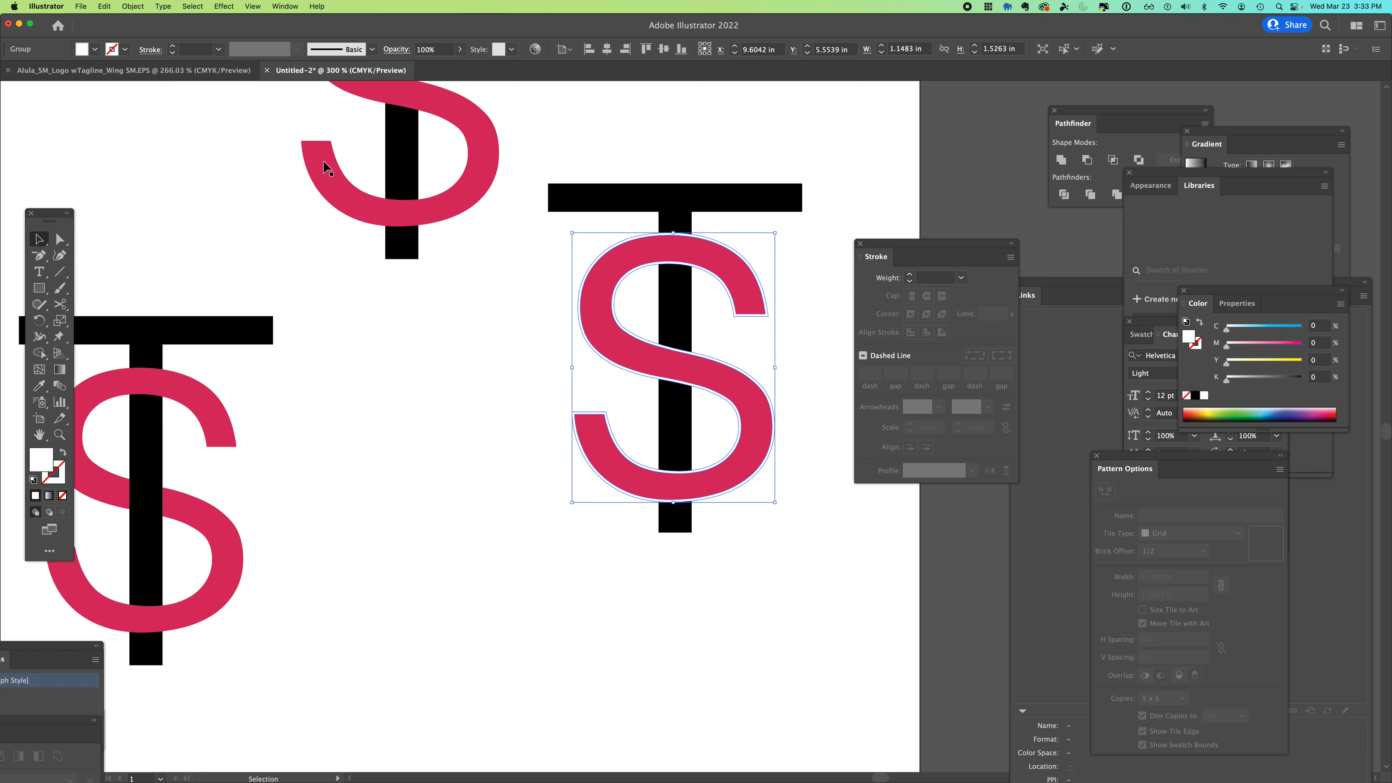
click(131, 7)
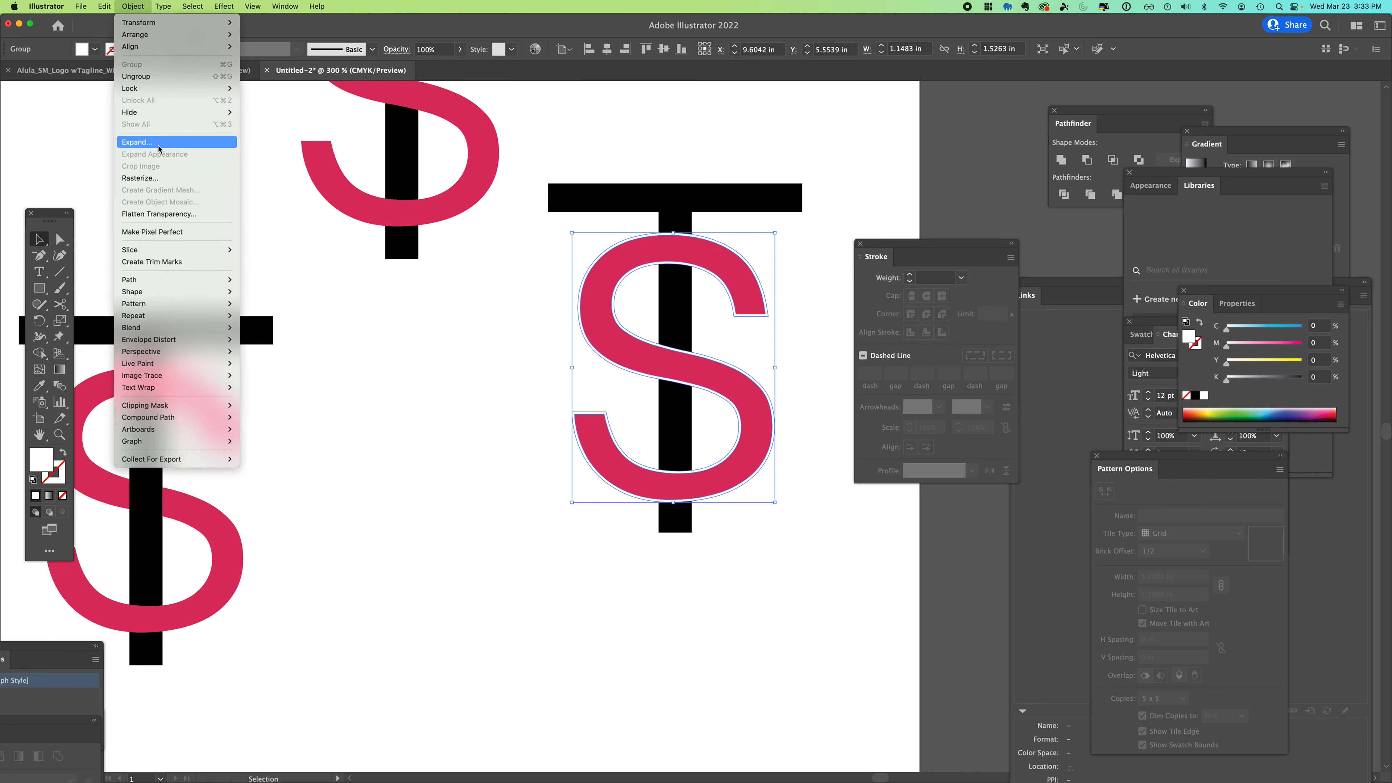
click(139, 142)
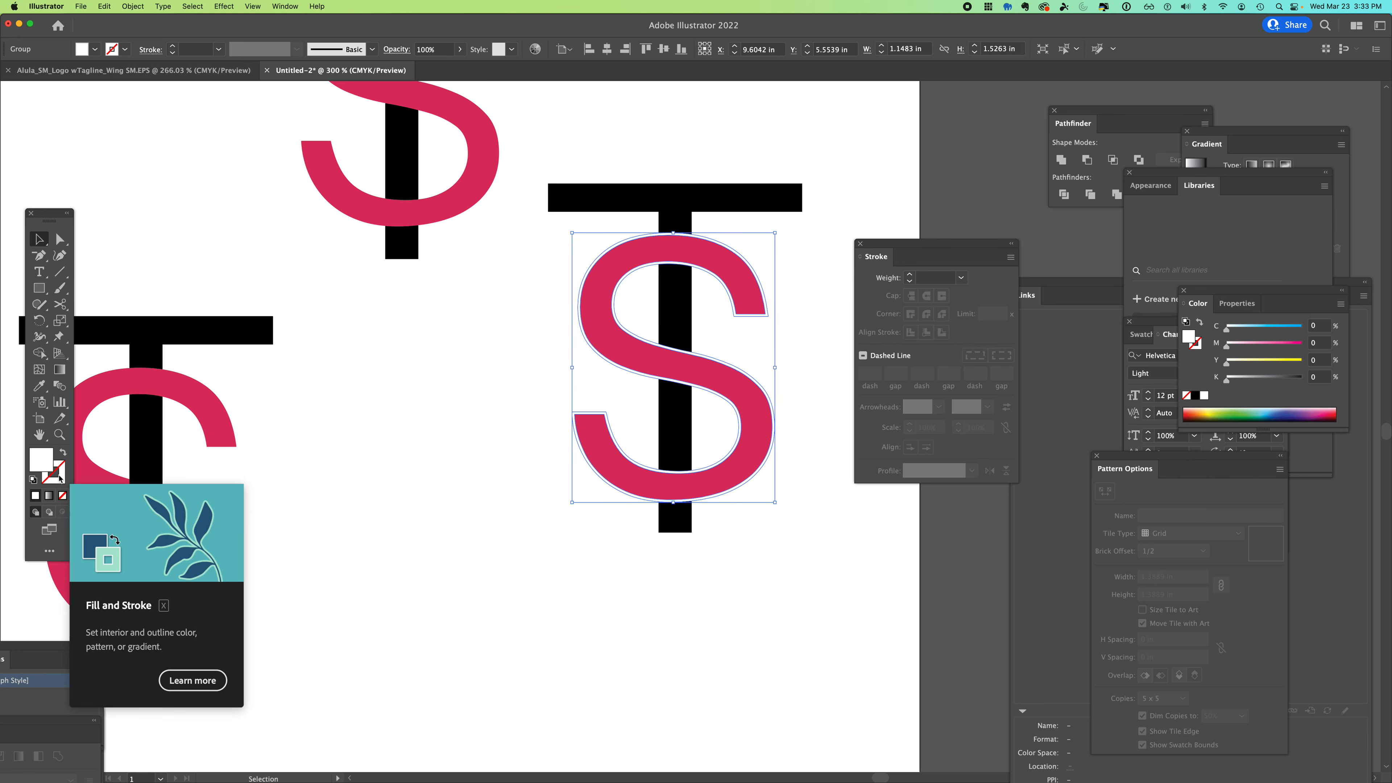
double_click(39, 458)
text(263cdb)
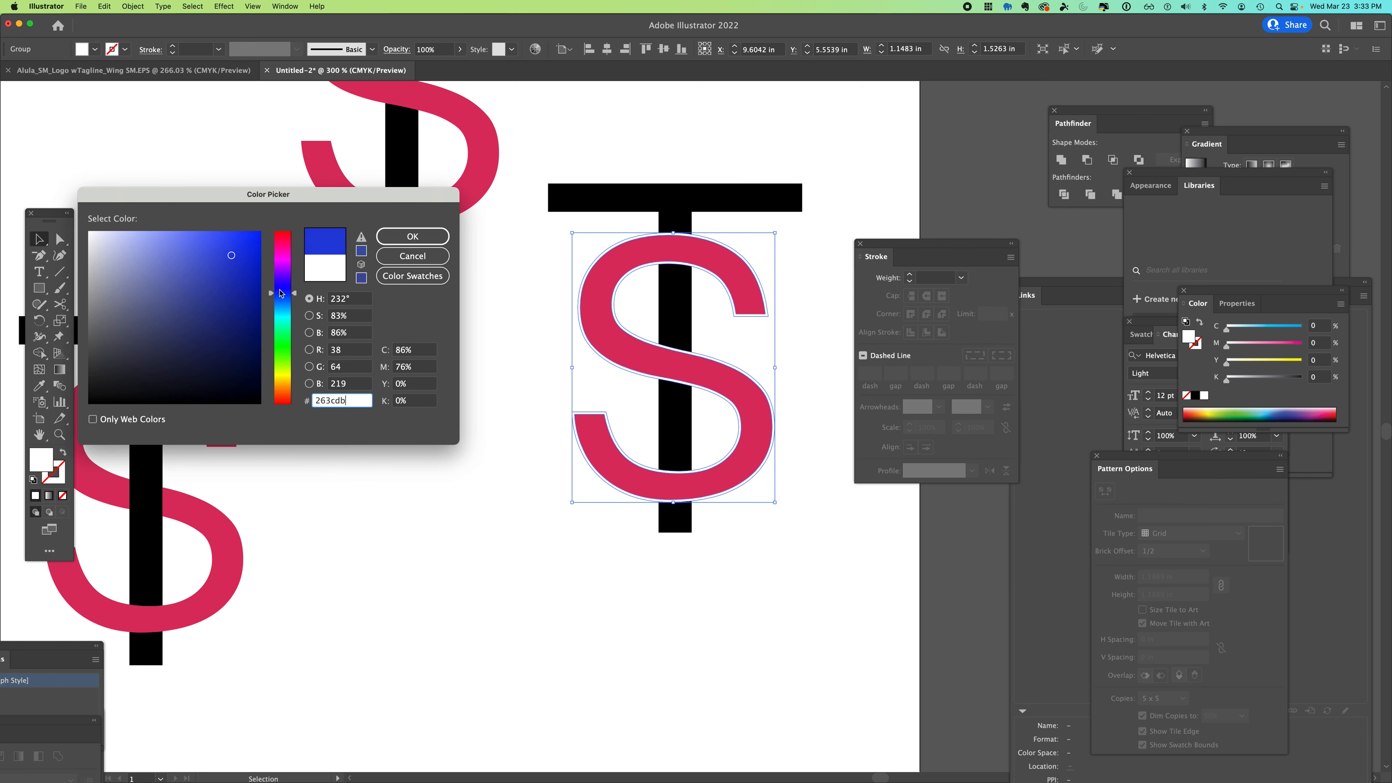
click(412, 235)
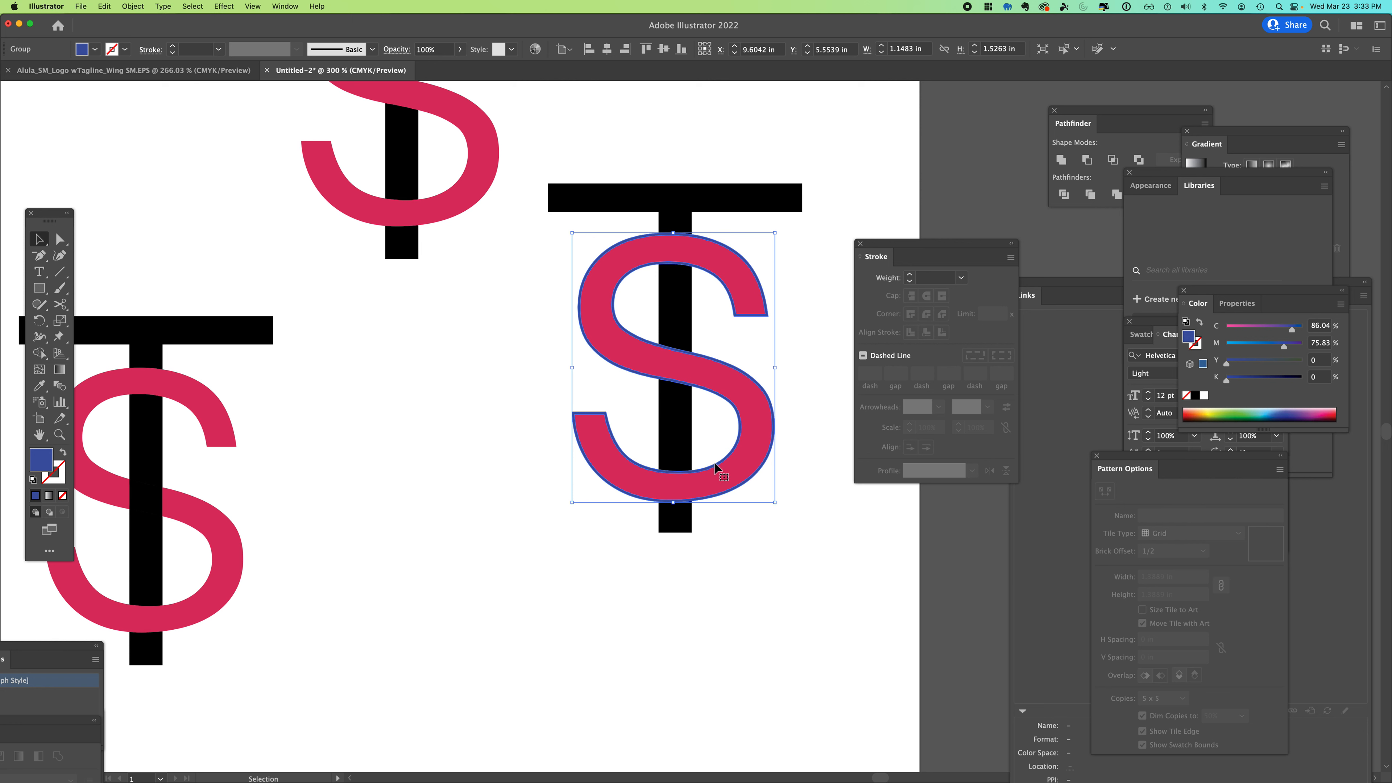
mouse_move(704, 475)
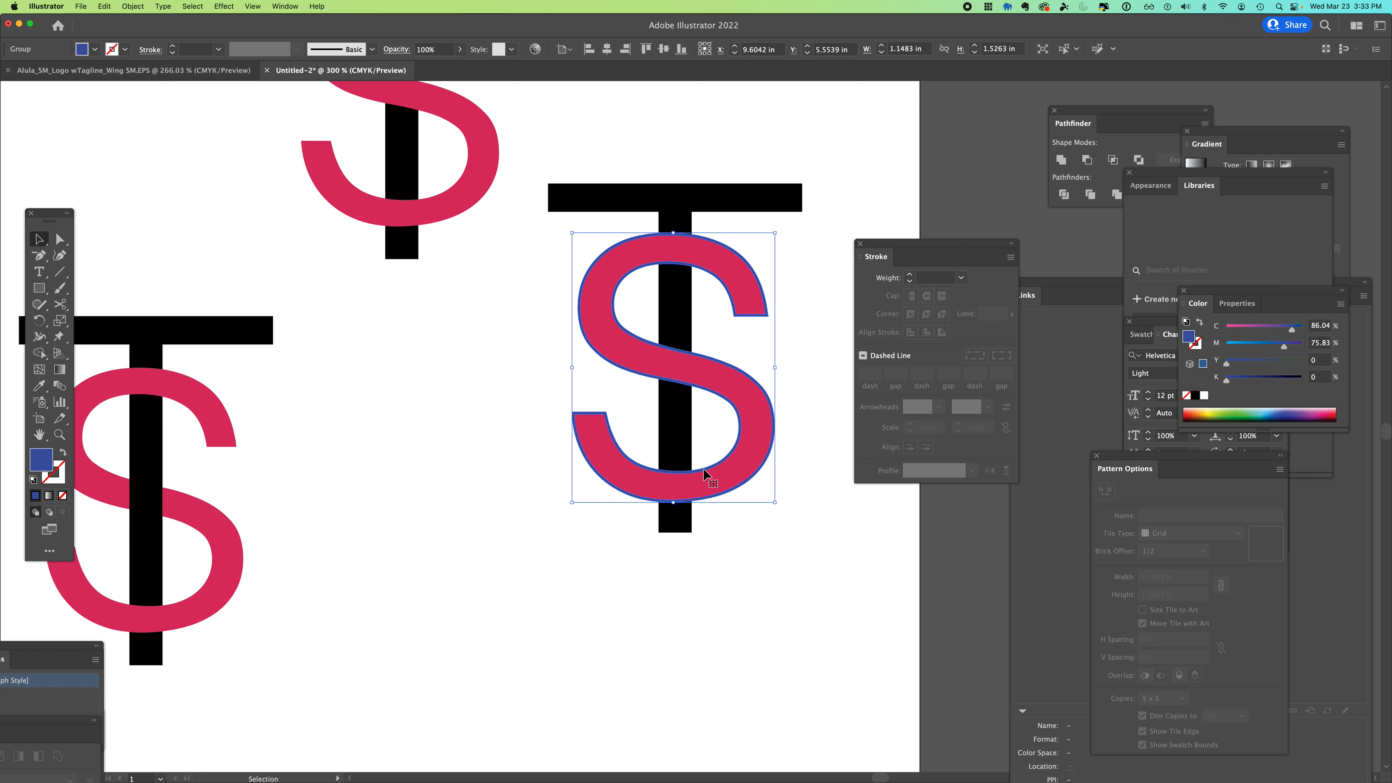
mouse_move(700, 455)
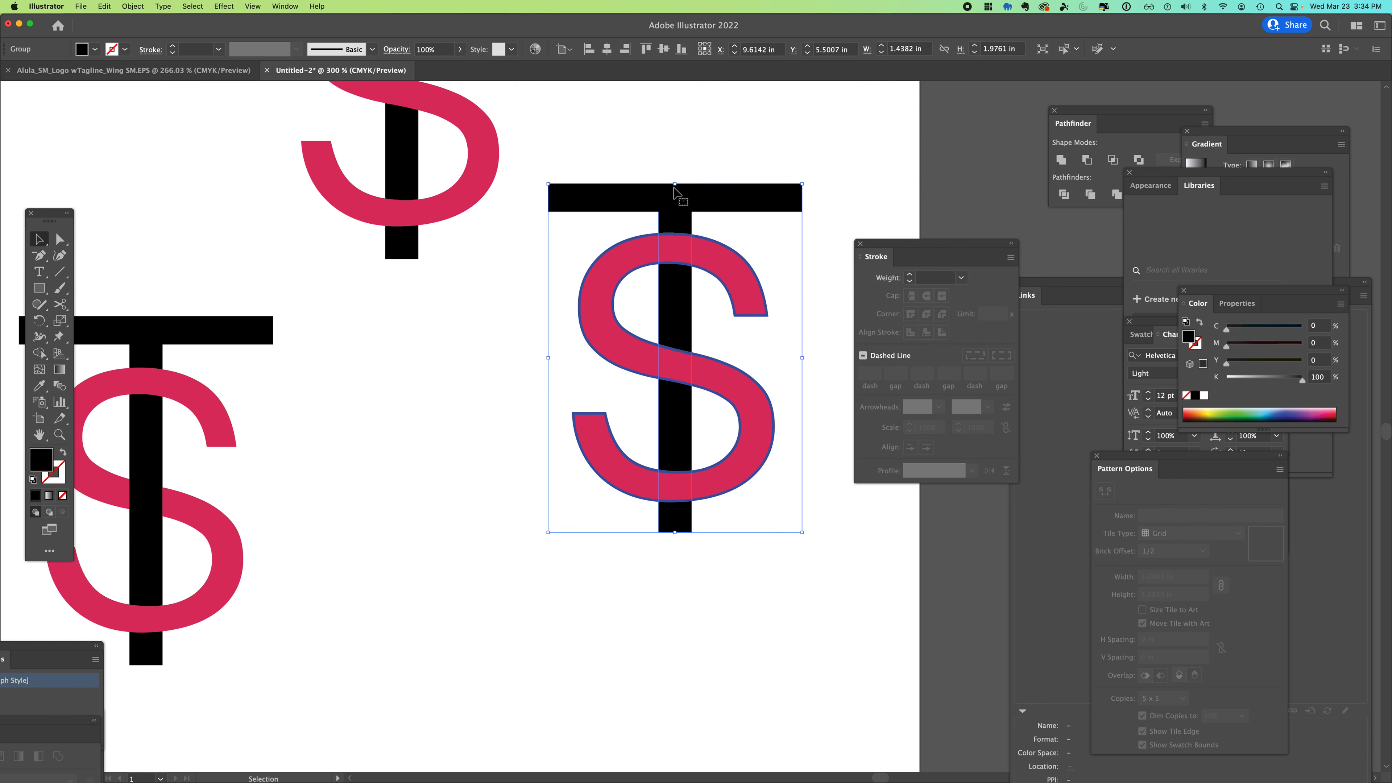
- Direct-select the S and overlap pieces and fill them black to knock out the gaps in the T
click(835, 542)
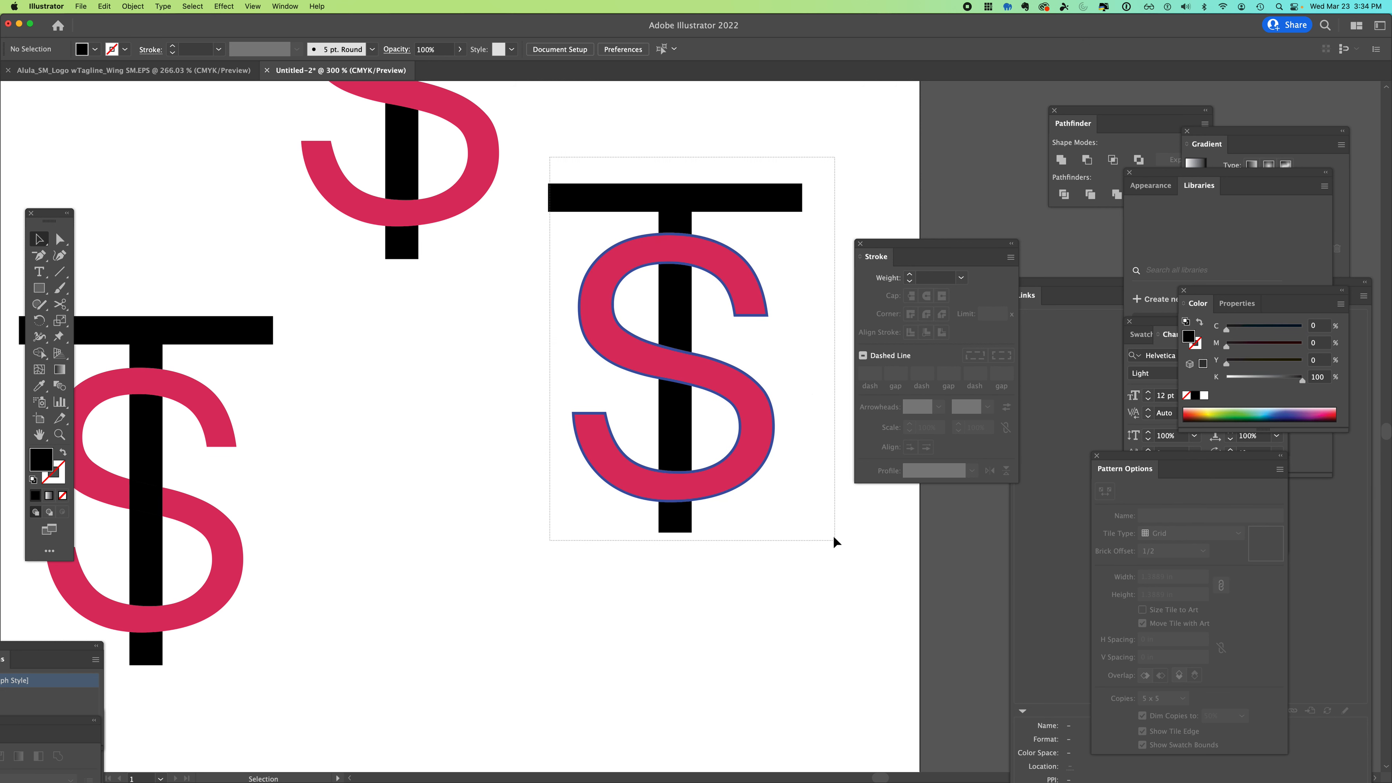
click(675, 355)
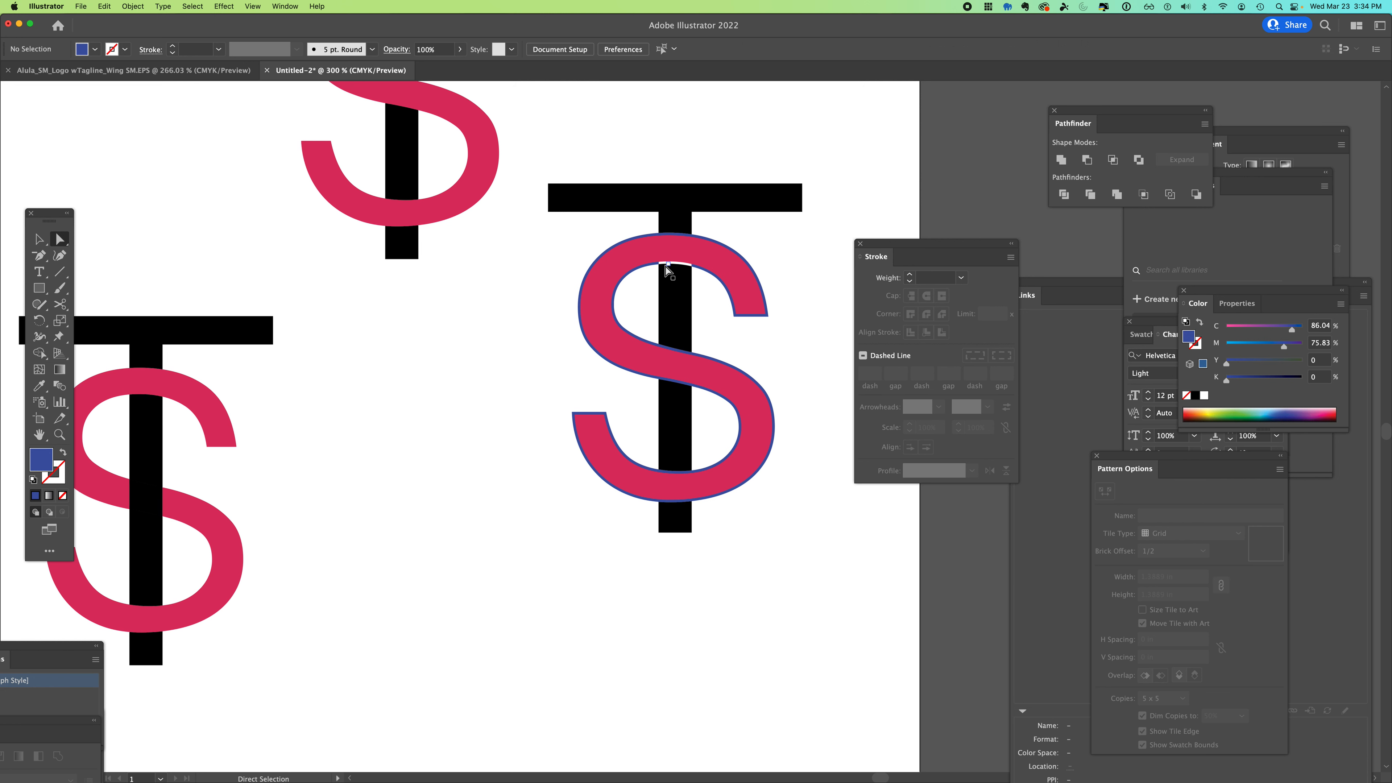
mouse_move(670, 270)
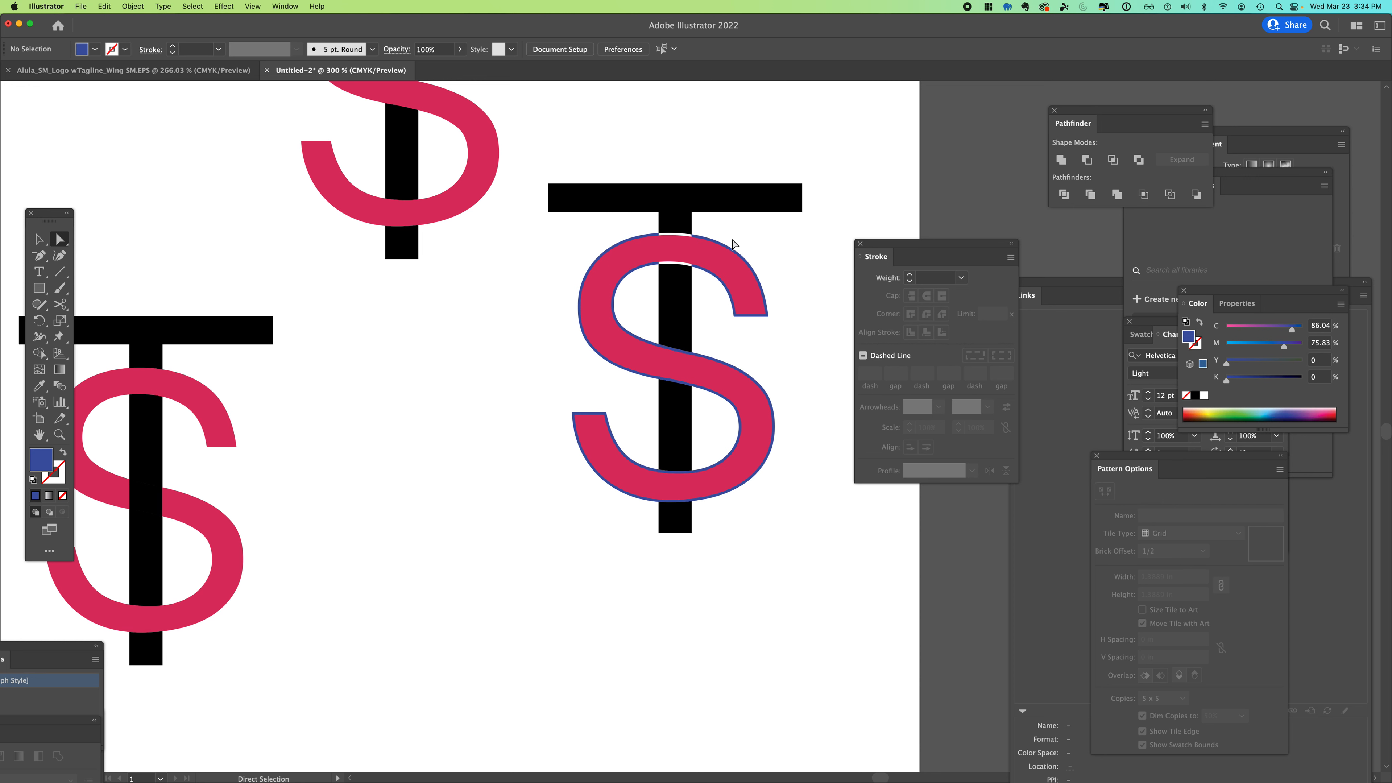
click(675, 248)
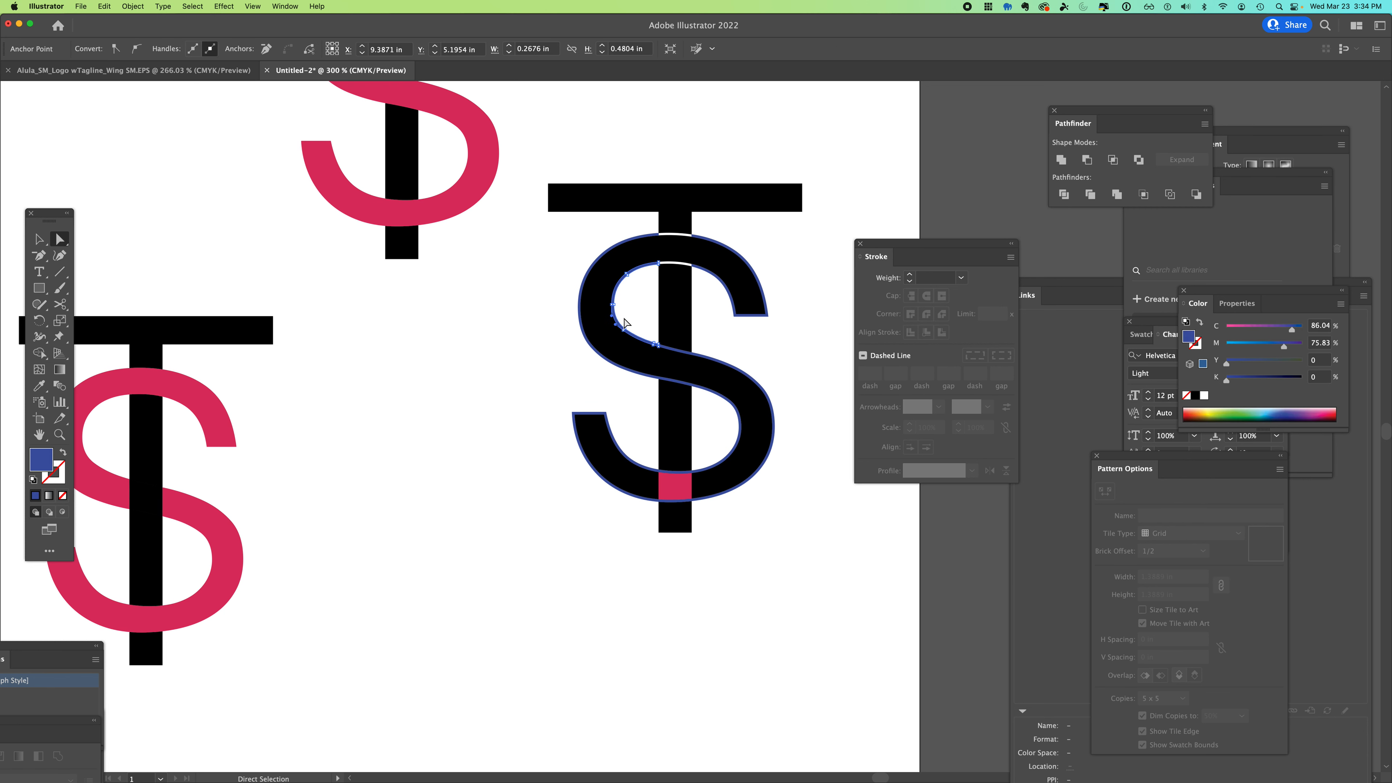
click(653, 304)
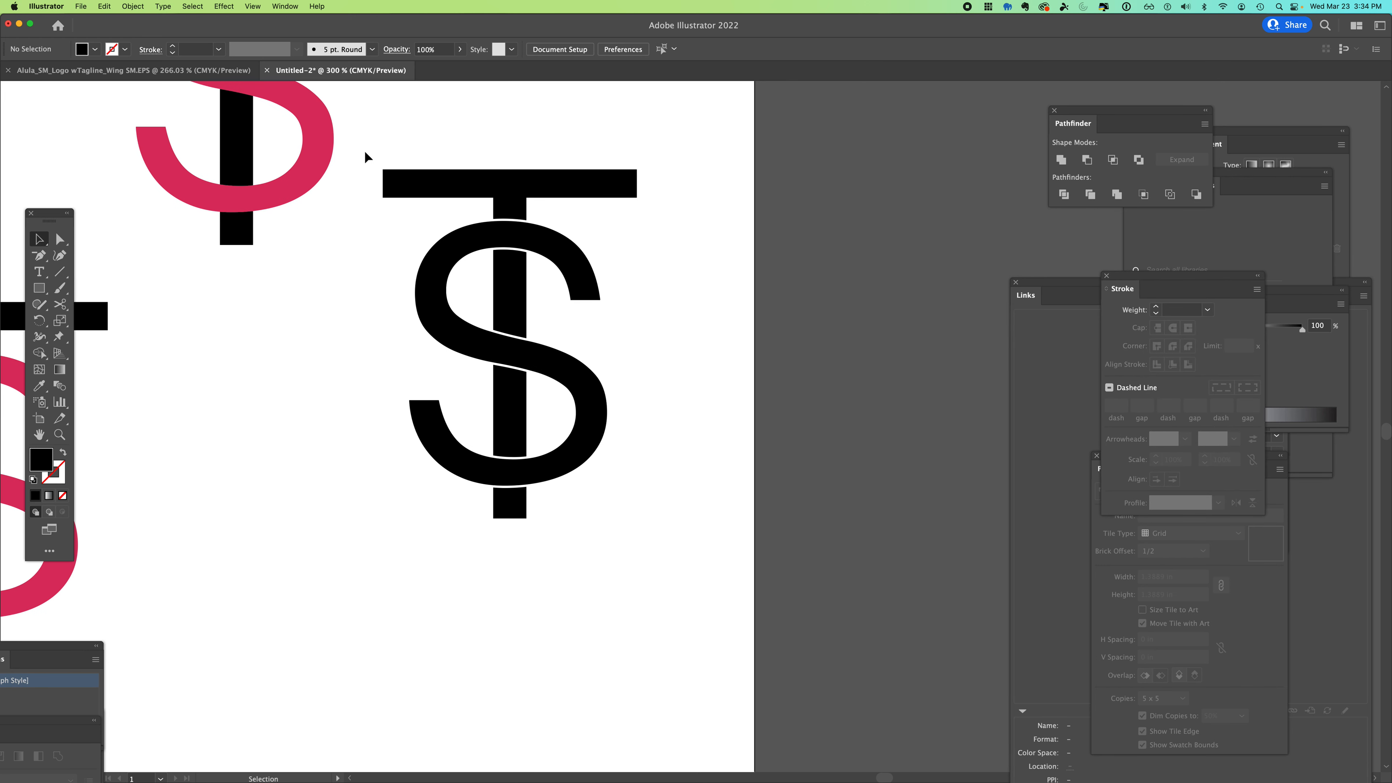
- Alt-drag a copy of the black logo to the right and select the duplicate group
click(509, 410)
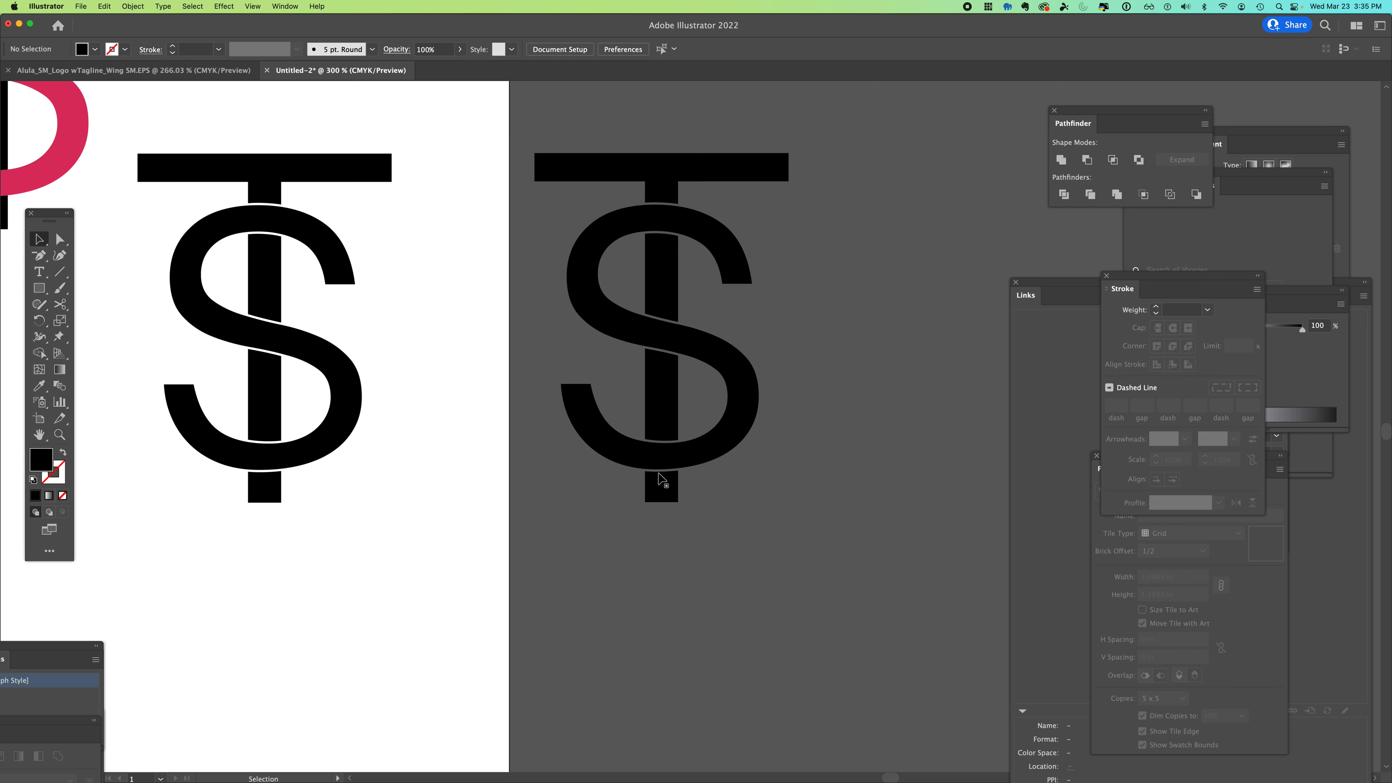
mouse_move(691, 363)
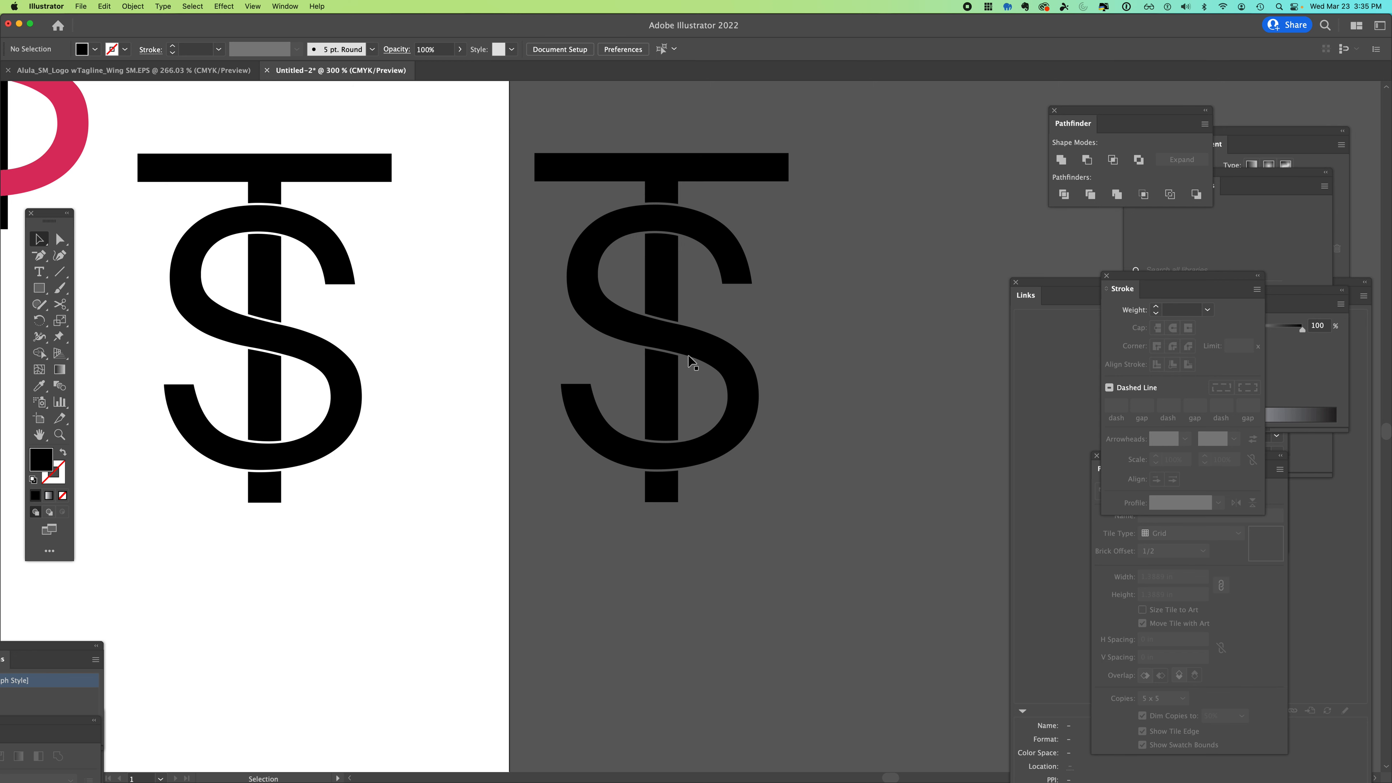
mouse_move(83, 265)
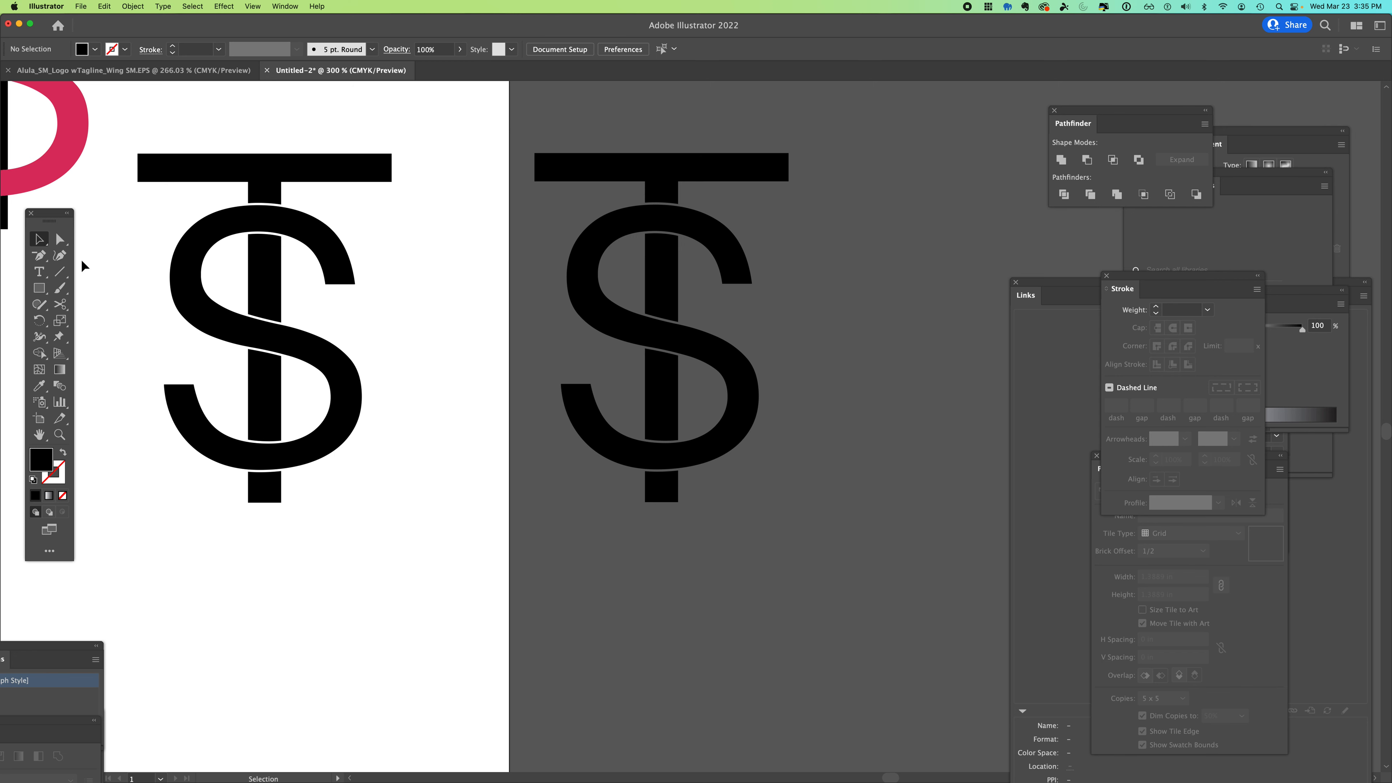
click(59, 239)
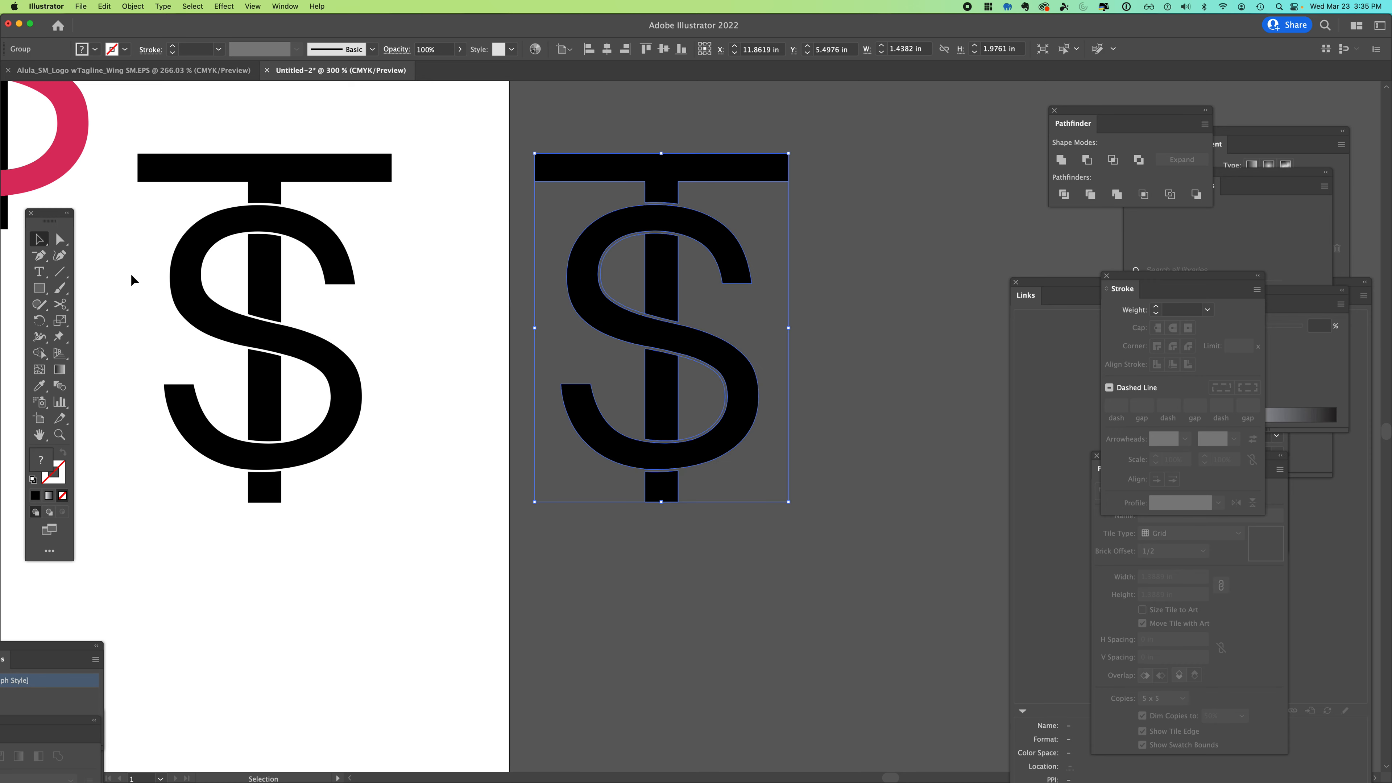
mouse_move(44, 468)
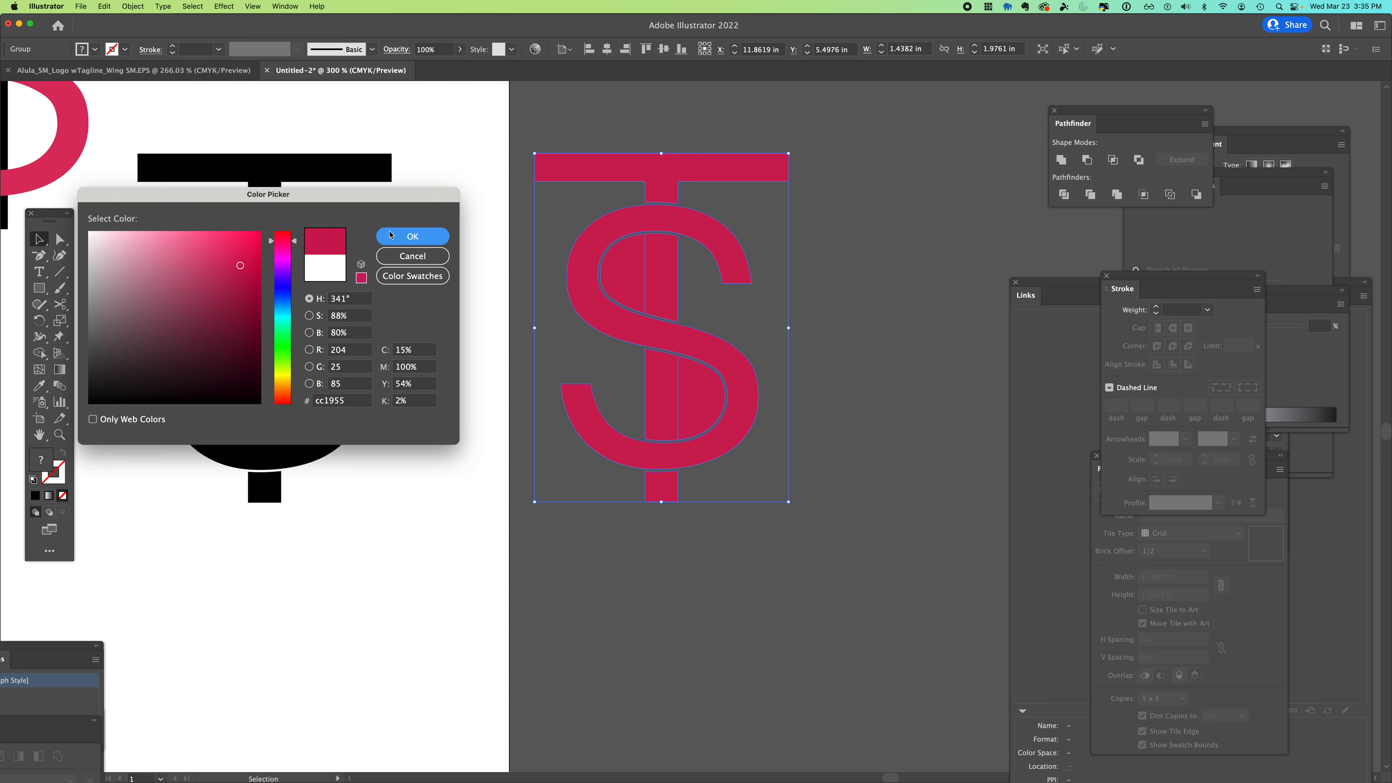
- Fill the duplicate red, then reselect it and change the fill to solid blue
click(411, 237)
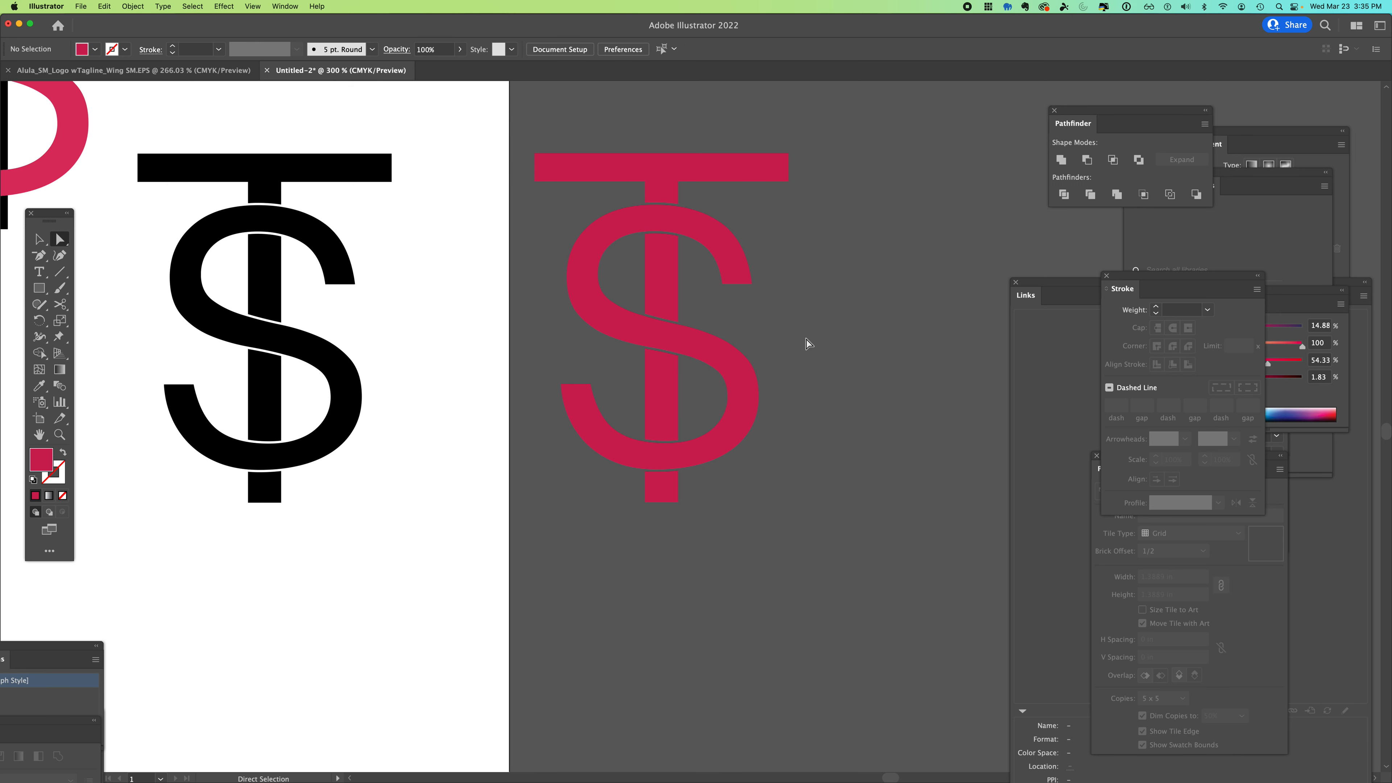
click(39, 238)
text(3821db)
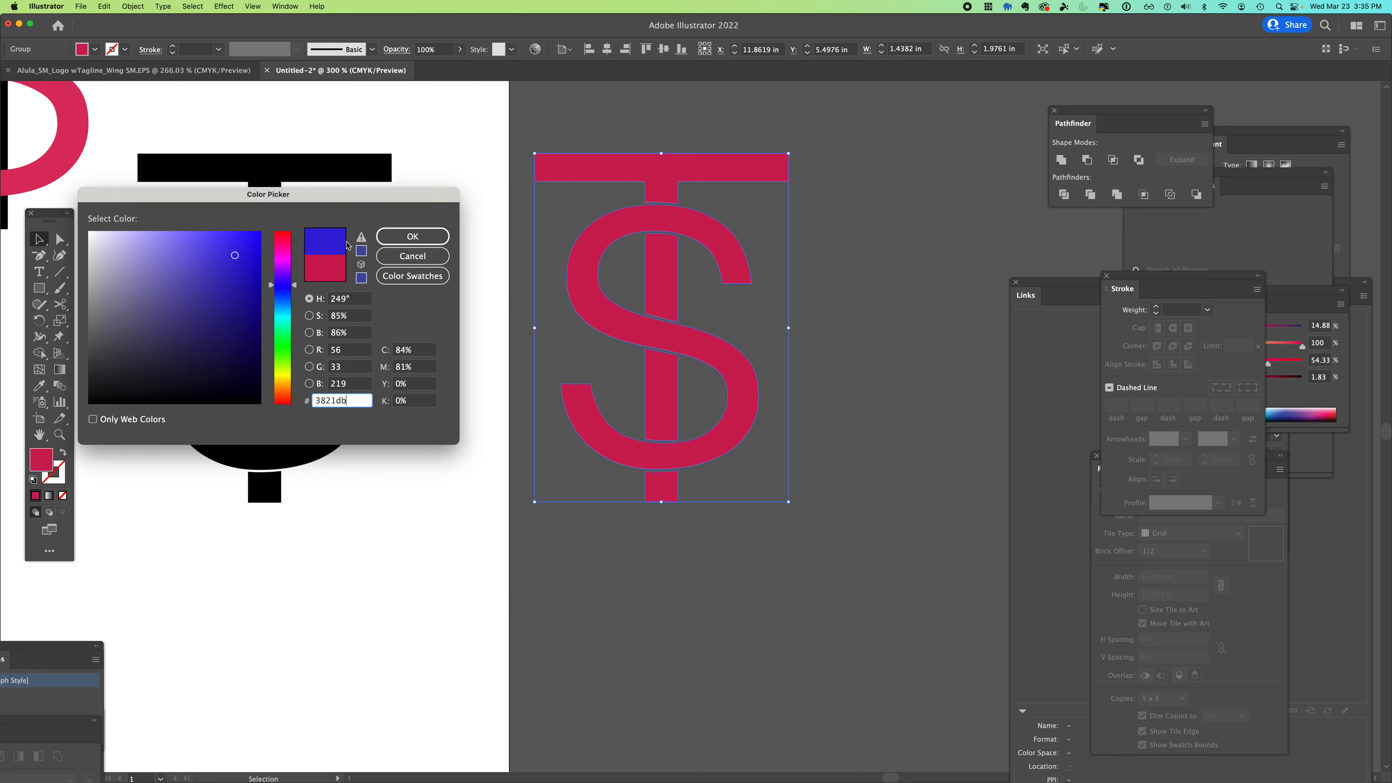
click(411, 236)
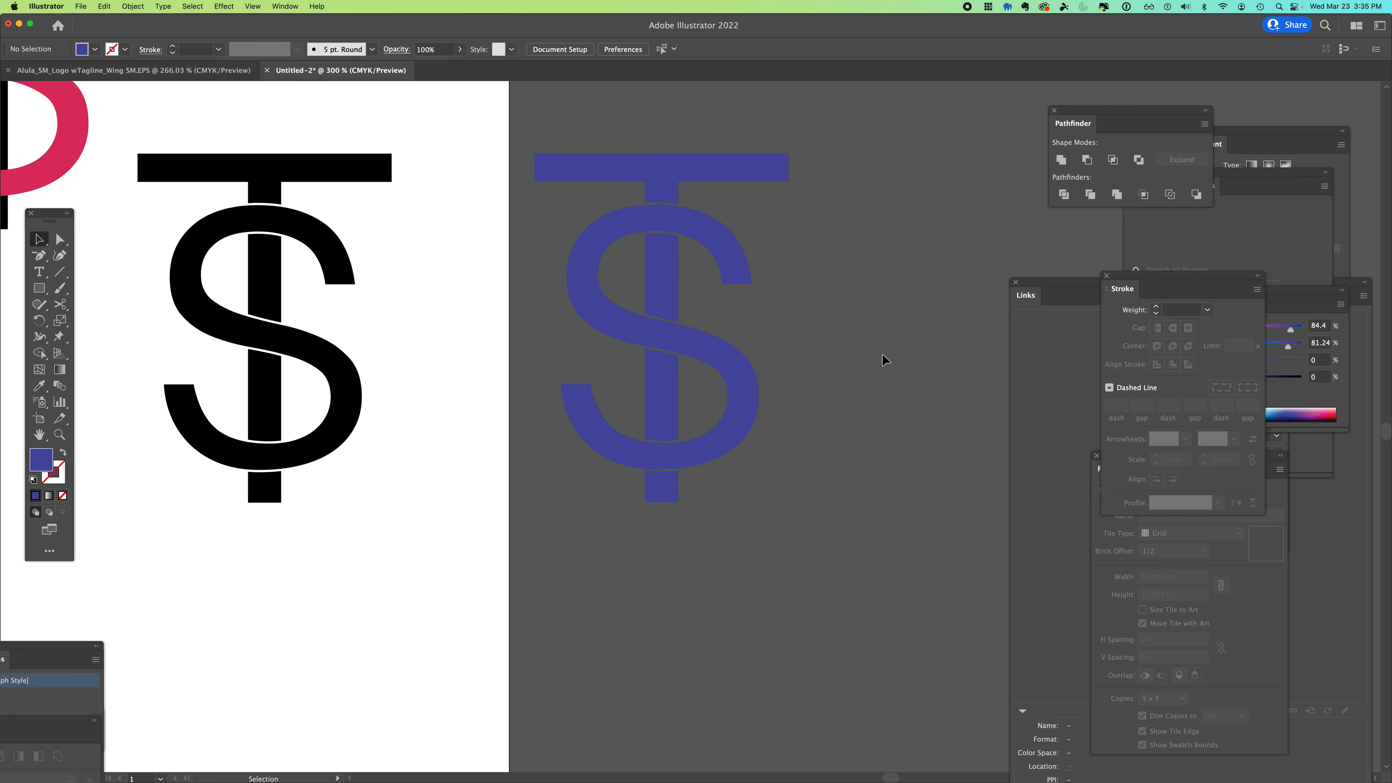
mouse_move(416, 321)
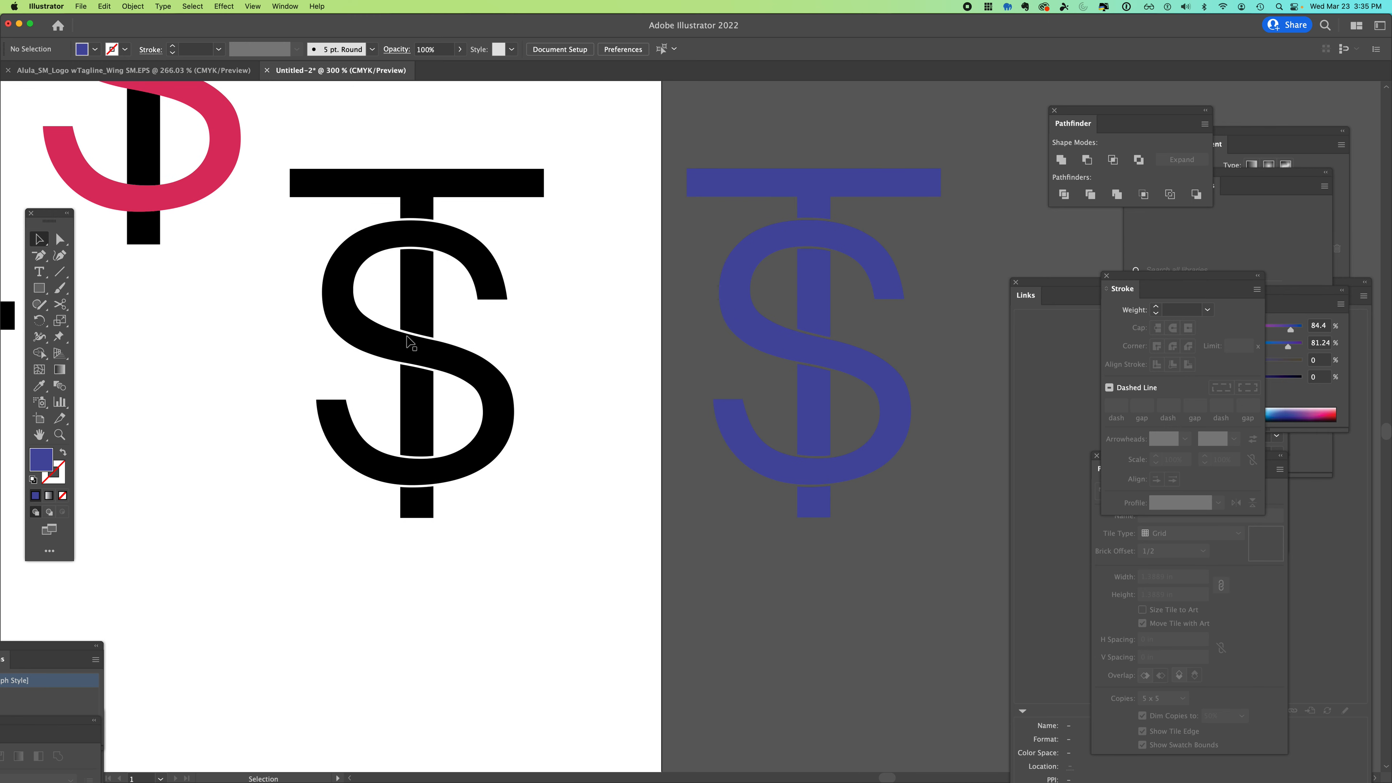
mouse_move(471, 467)
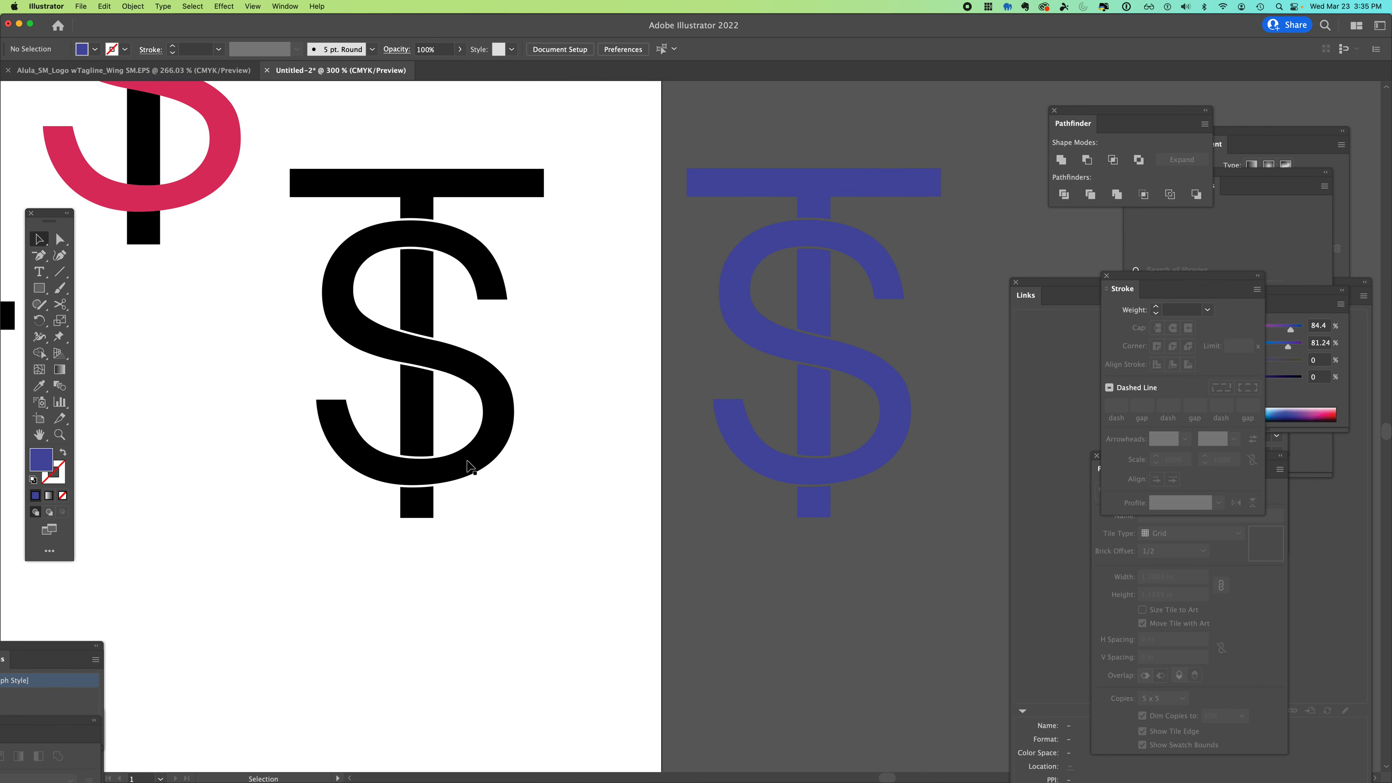